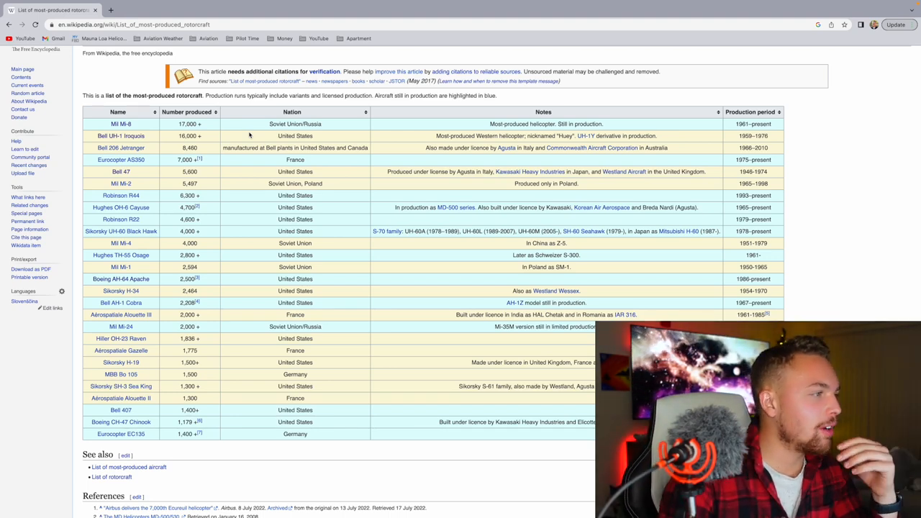
Scroll the Mil Mi-8 article down to its Ukraine, United States and Yugoslavia operational history
scroll(up, 3)
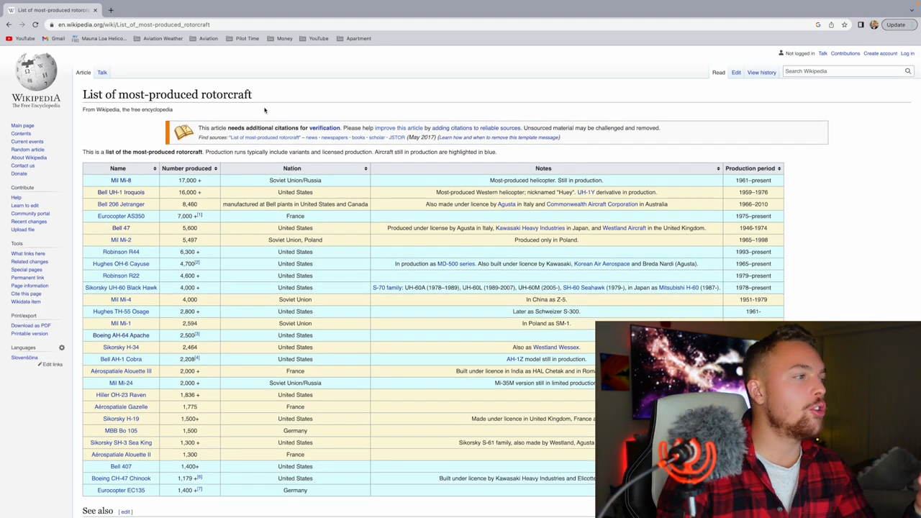
scroll(down, 3)
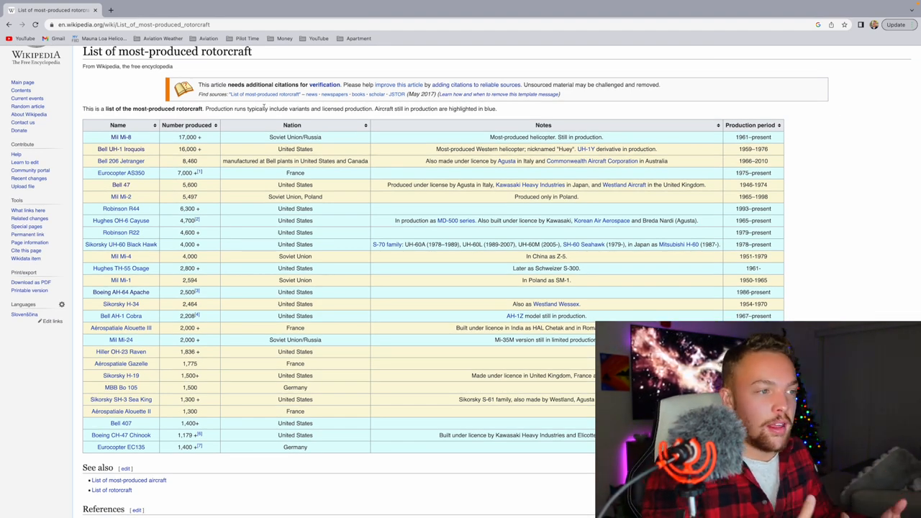
scroll(up, 3)
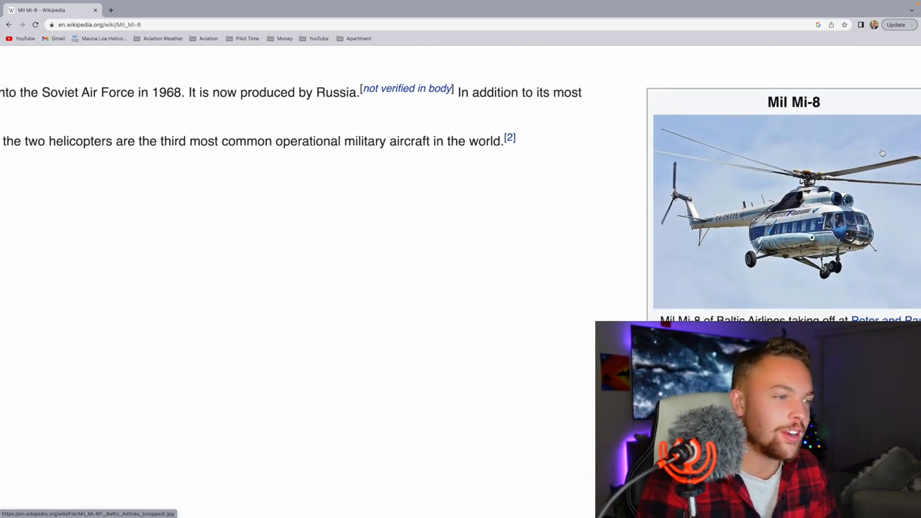
scroll(up, 3)
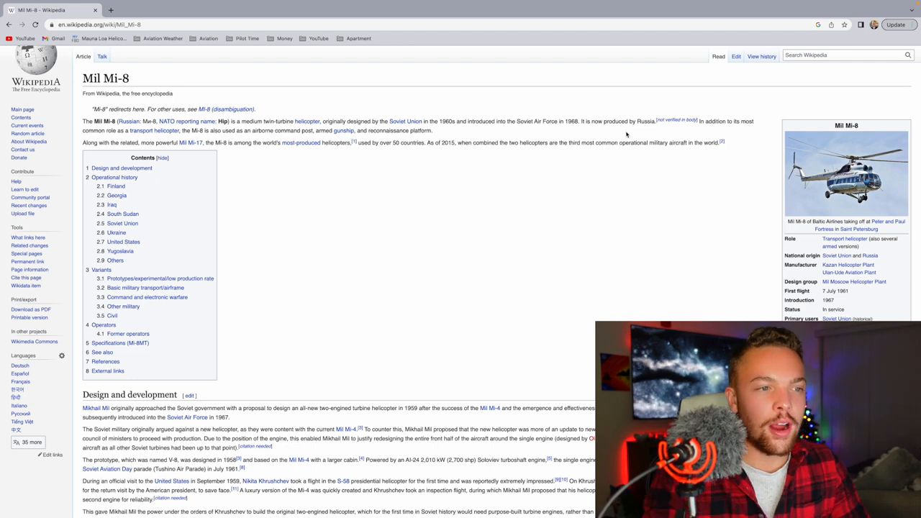
scroll(down, 3)
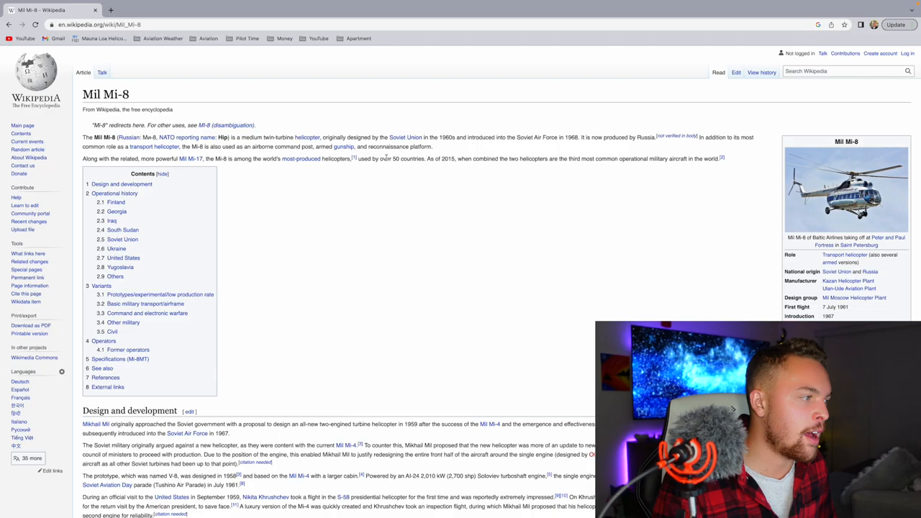
scroll(down, 3)
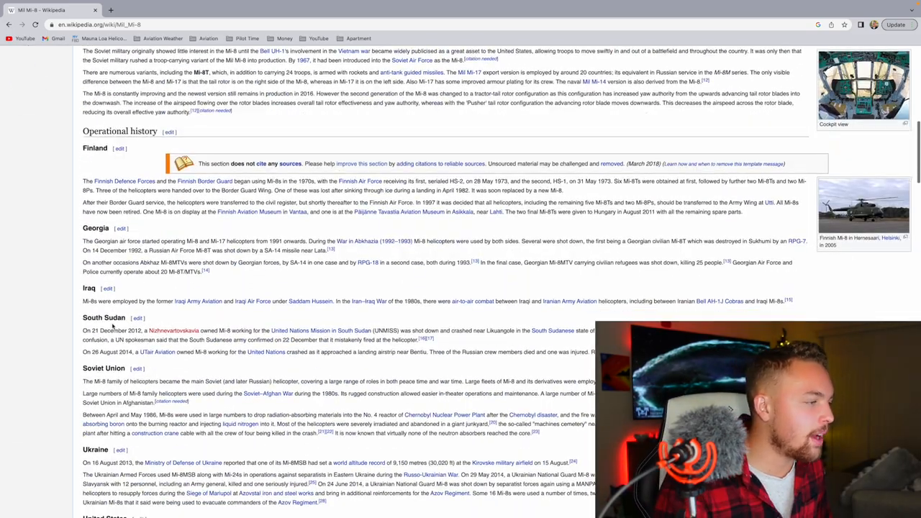
scroll(down, 3)
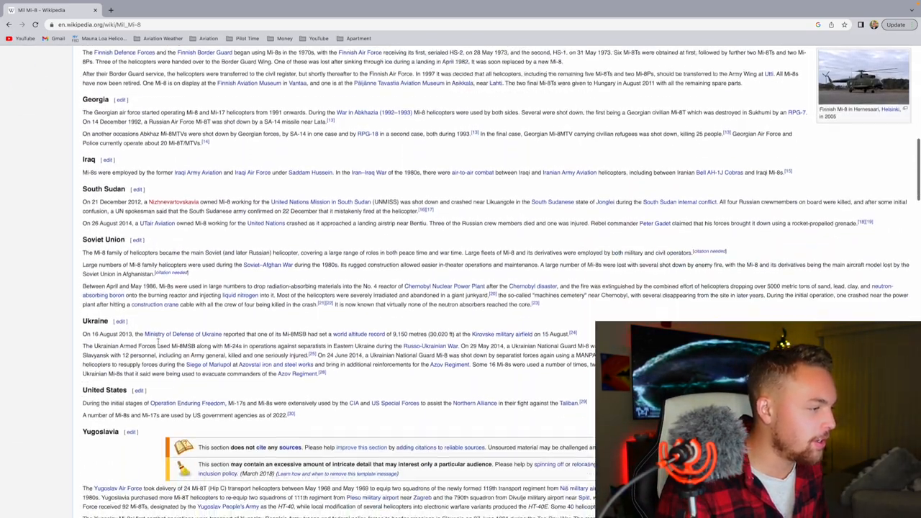
scroll(down, 3)
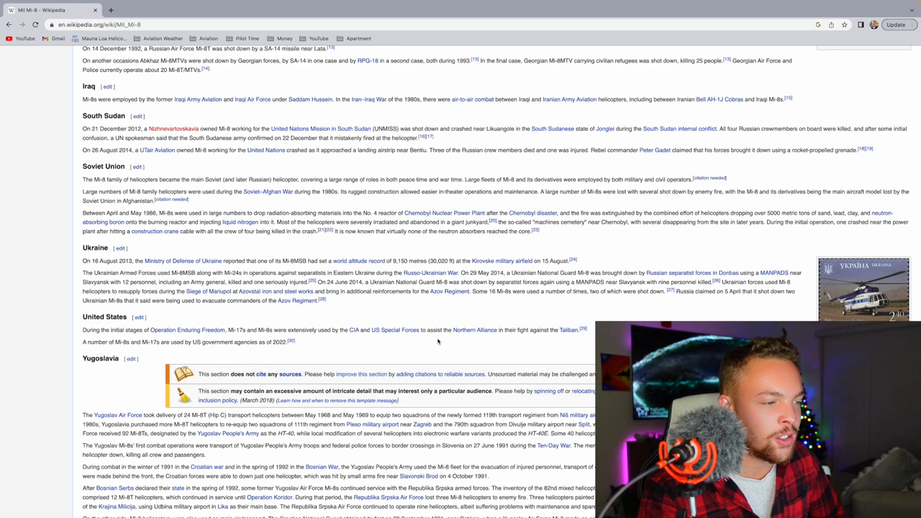
mouse_move(554, 343)
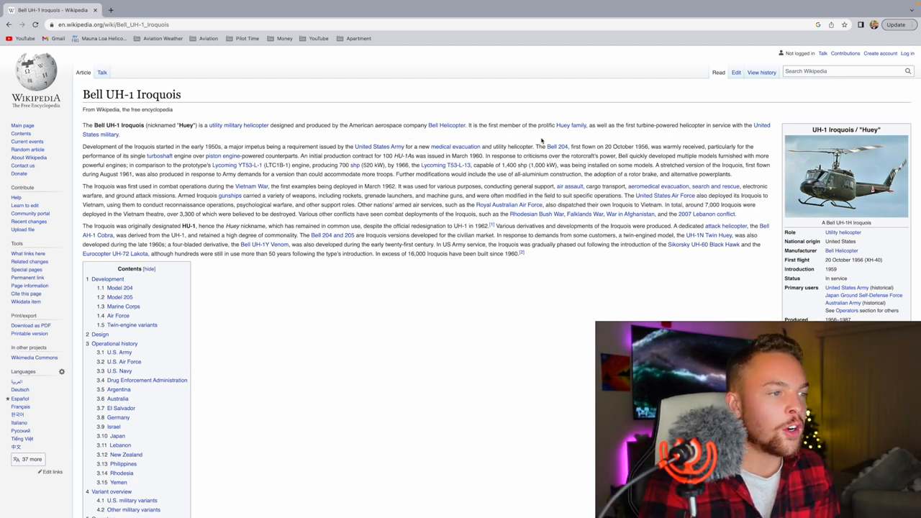
mouse_move(580, 134)
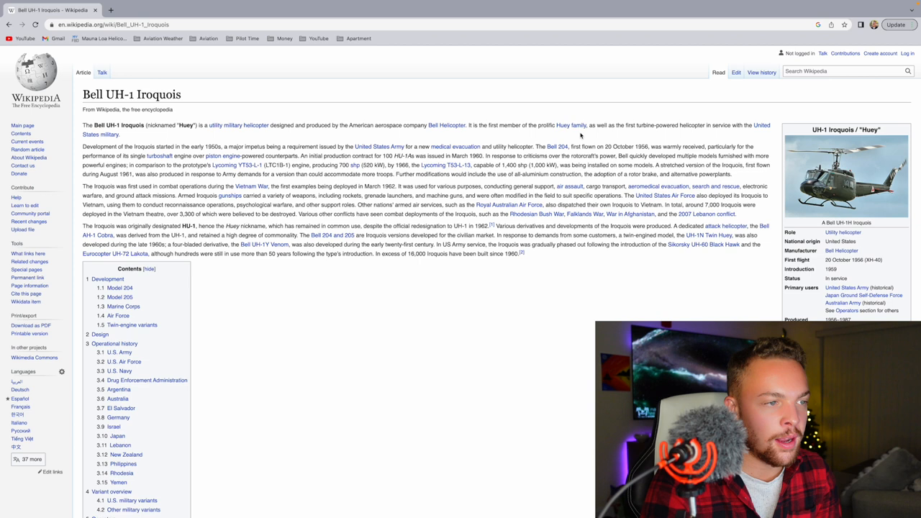
mouse_move(669, 136)
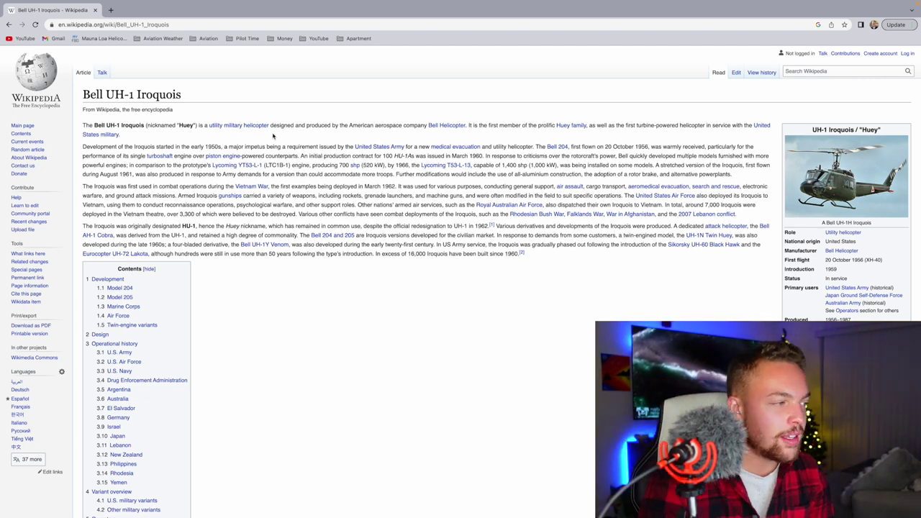
Scroll through the Bell UH-1 Iroquois article's development sections
scroll(down, 3)
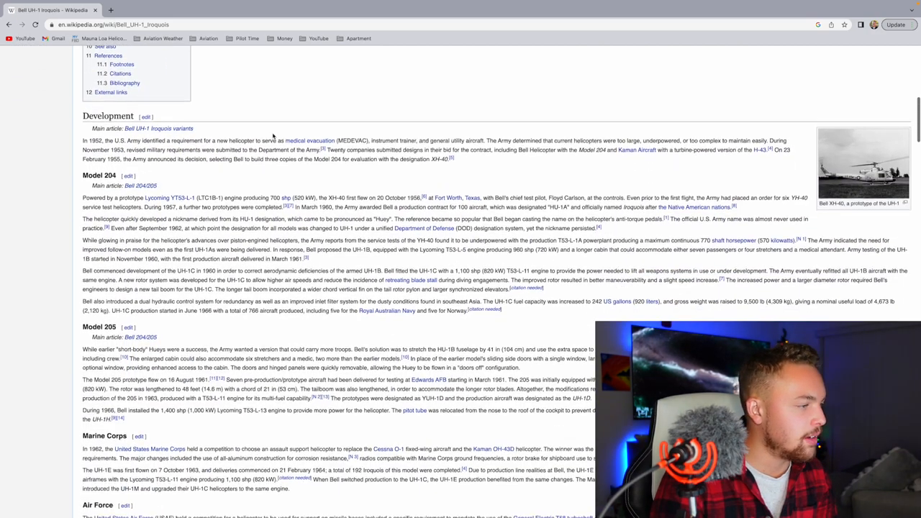
scroll(down, 3)
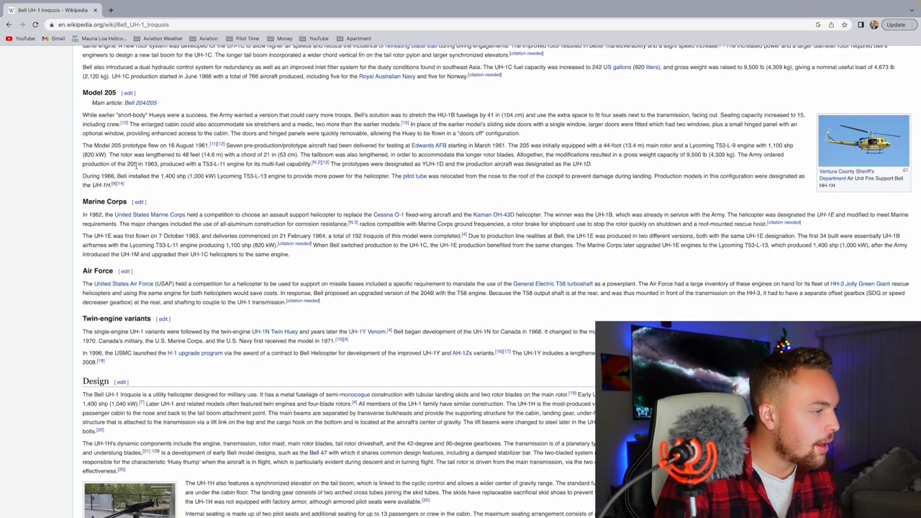
scroll(down, 3)
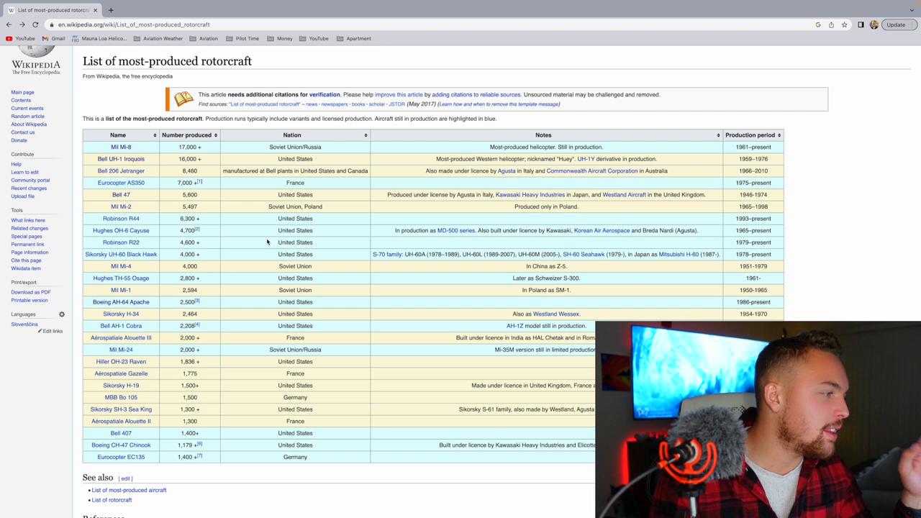
mouse_move(145, 169)
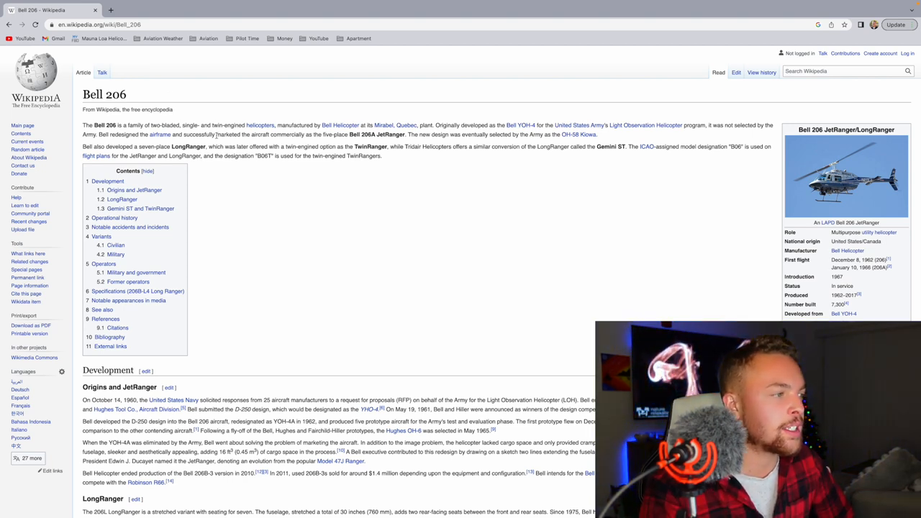
mouse_move(322, 144)
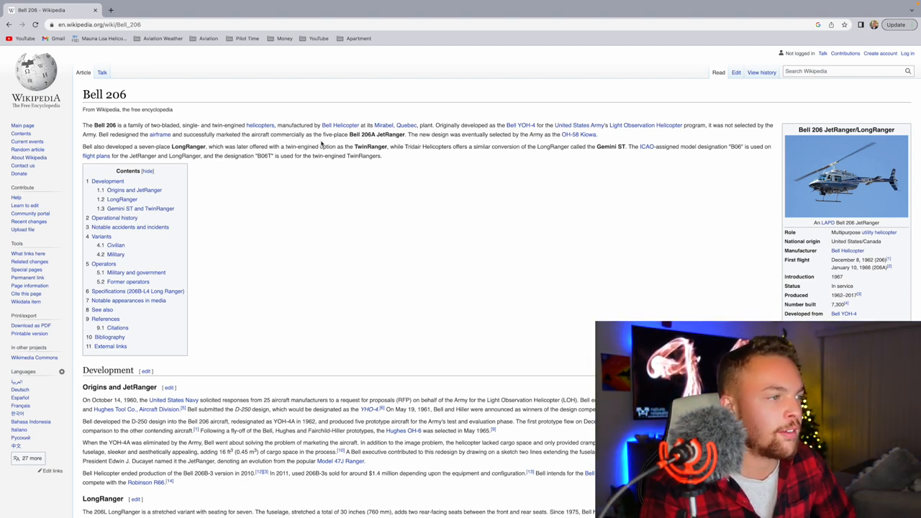
mouse_move(369, 142)
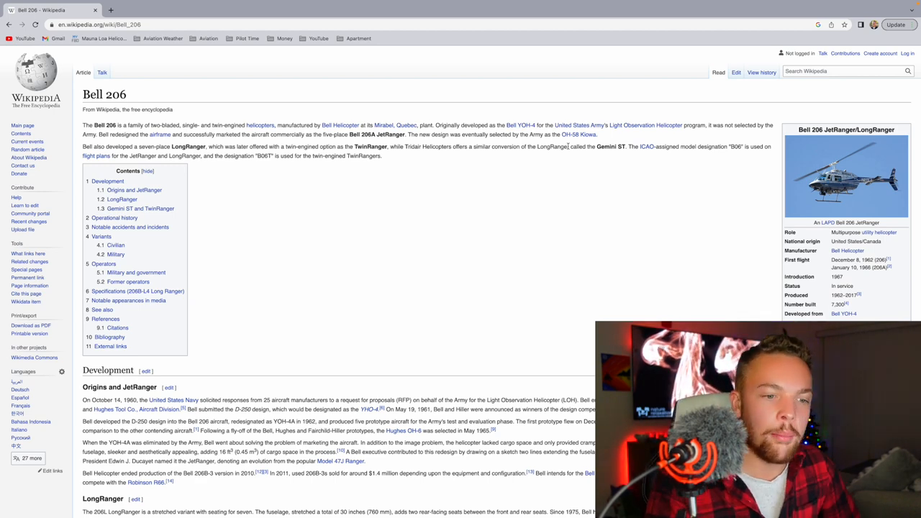
Read the Bell 206 article's history down to its Variants section
scroll(down, 3)
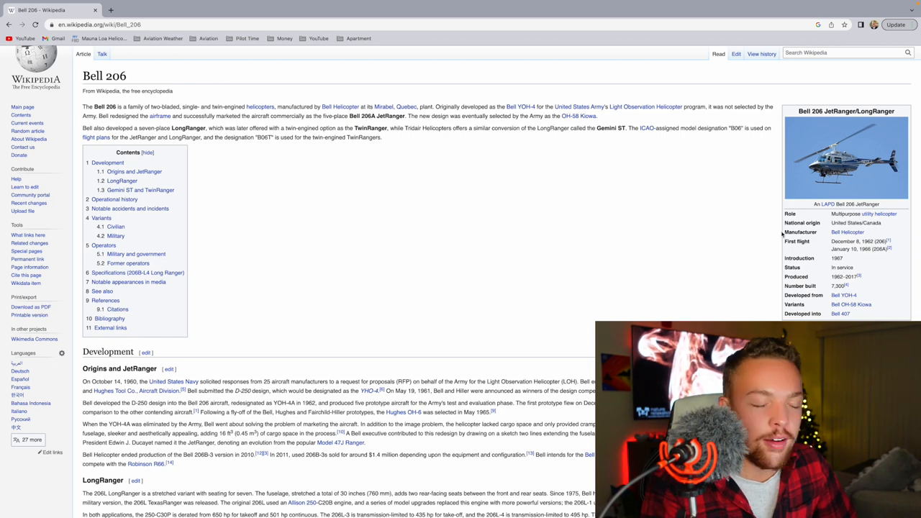
scroll(down, 3)
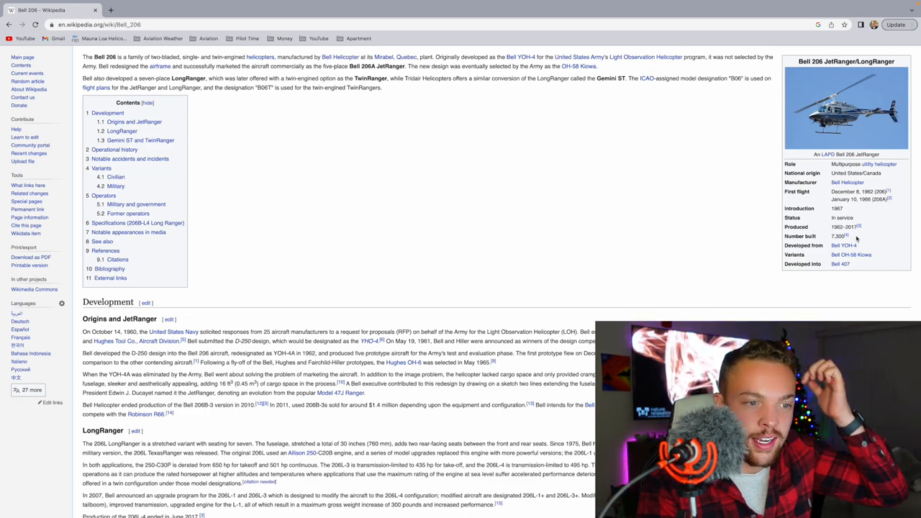
scroll(down, 3)
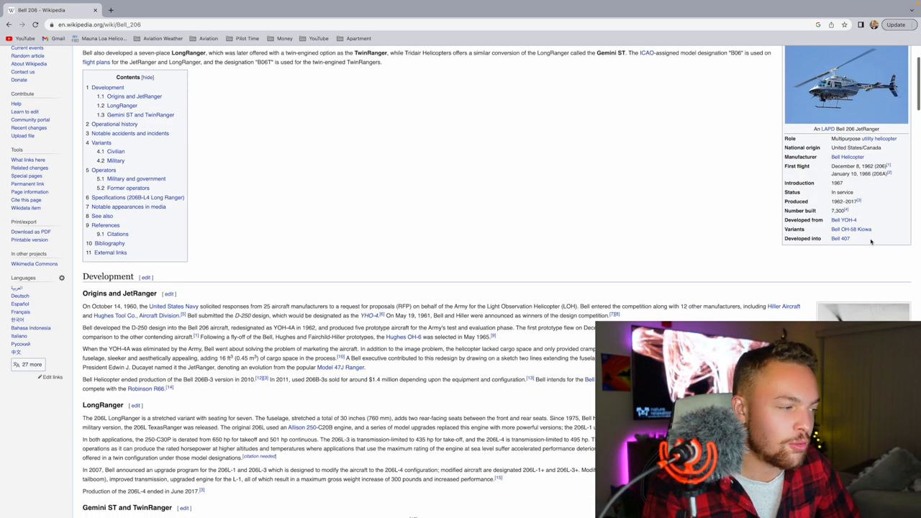
scroll(down, 3)
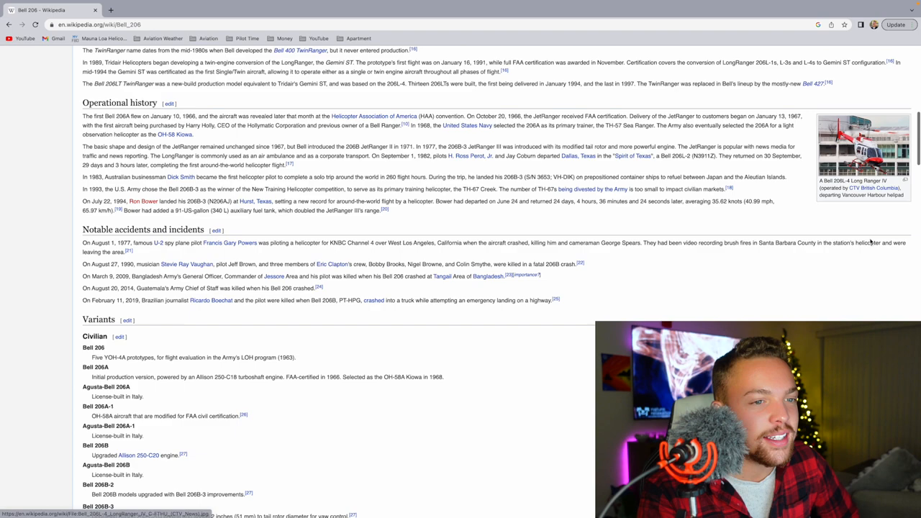
scroll(down, 3)
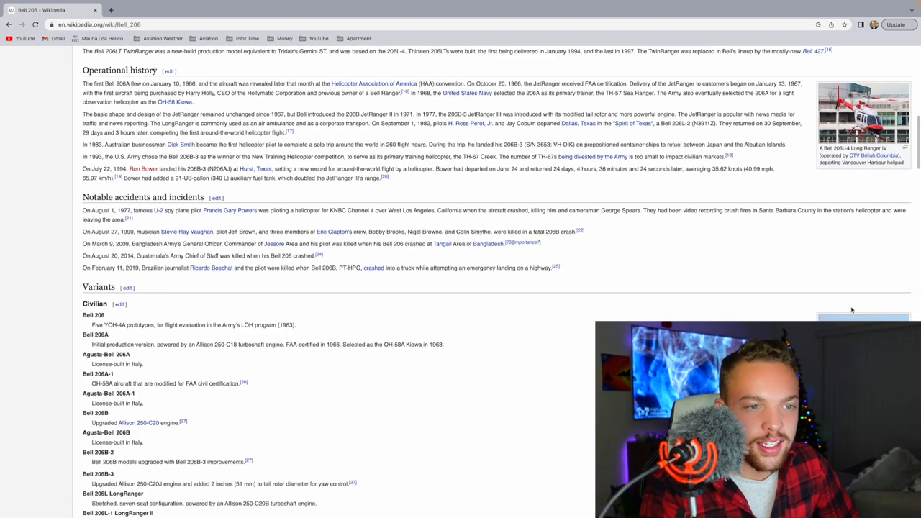
scroll(down, 3)
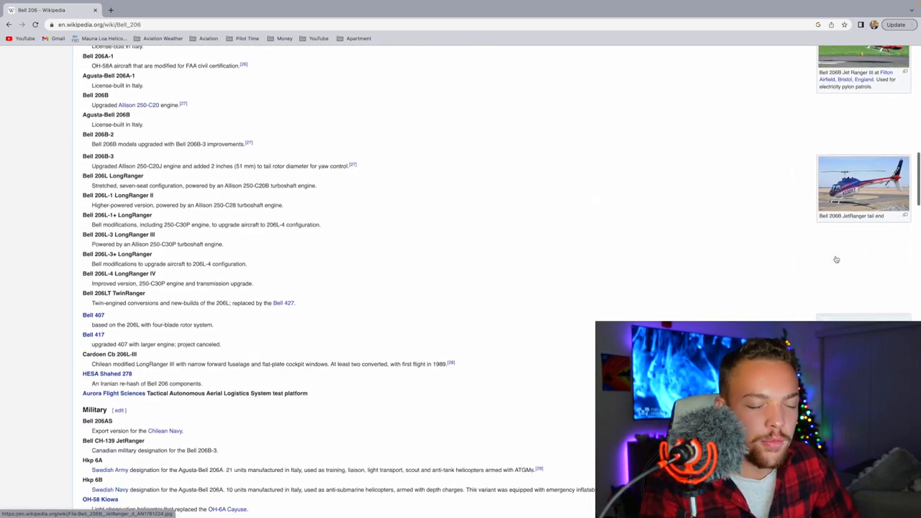
scroll(down, 3)
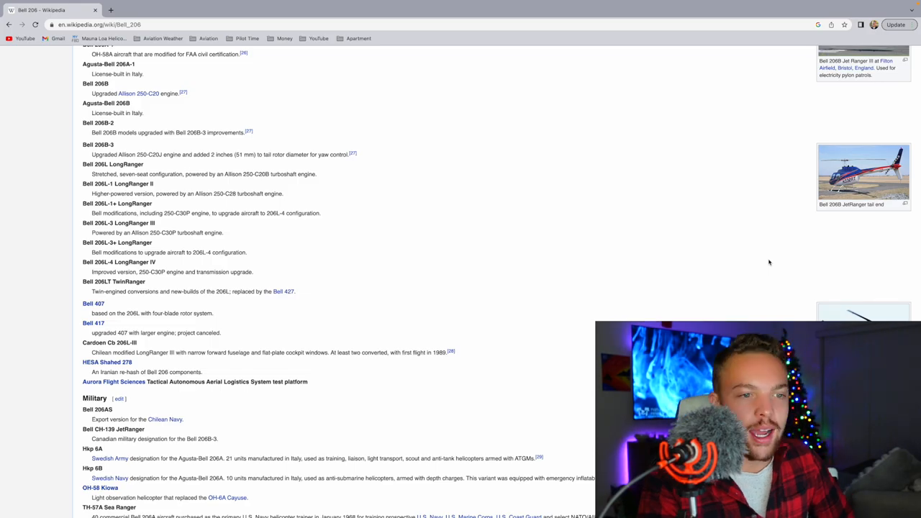
scroll(down, 3)
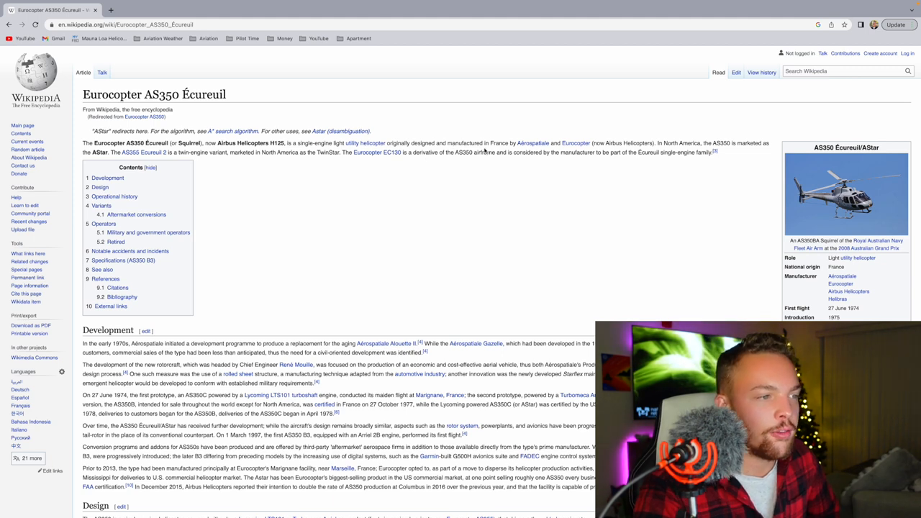
mouse_move(581, 151)
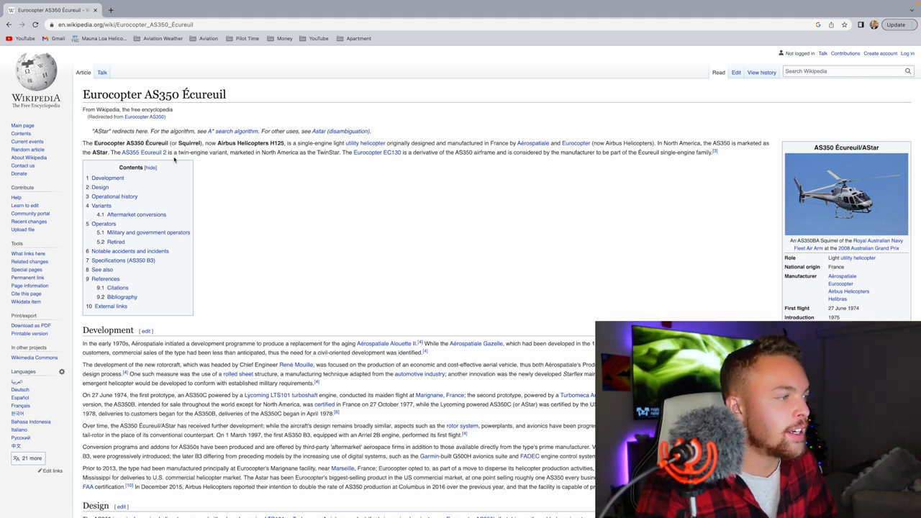
mouse_move(274, 163)
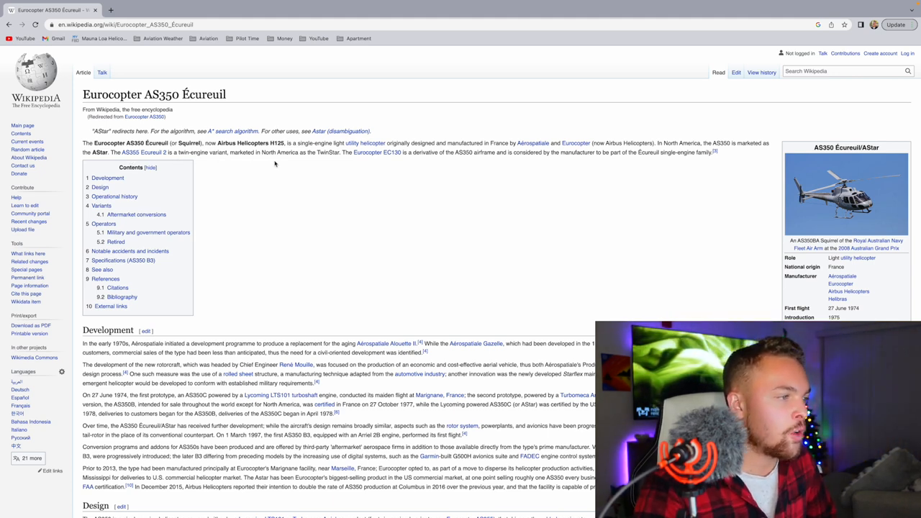
mouse_move(368, 165)
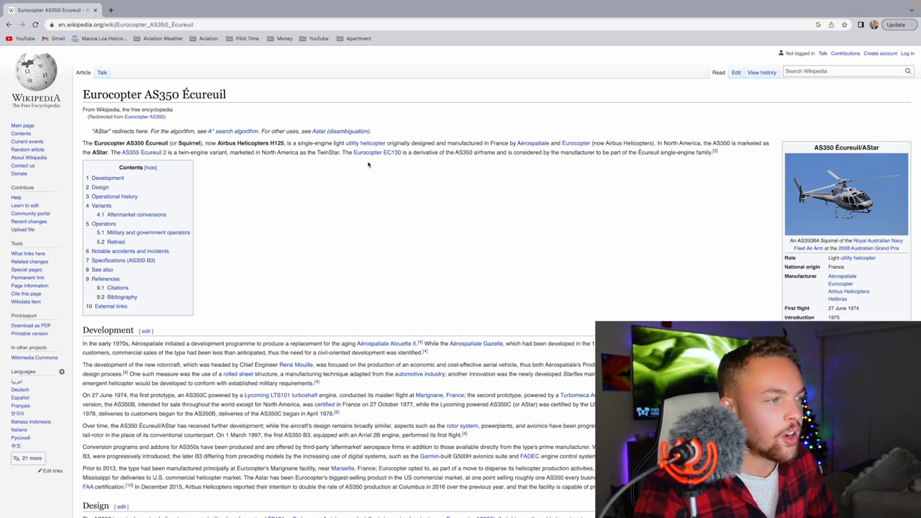
mouse_move(509, 152)
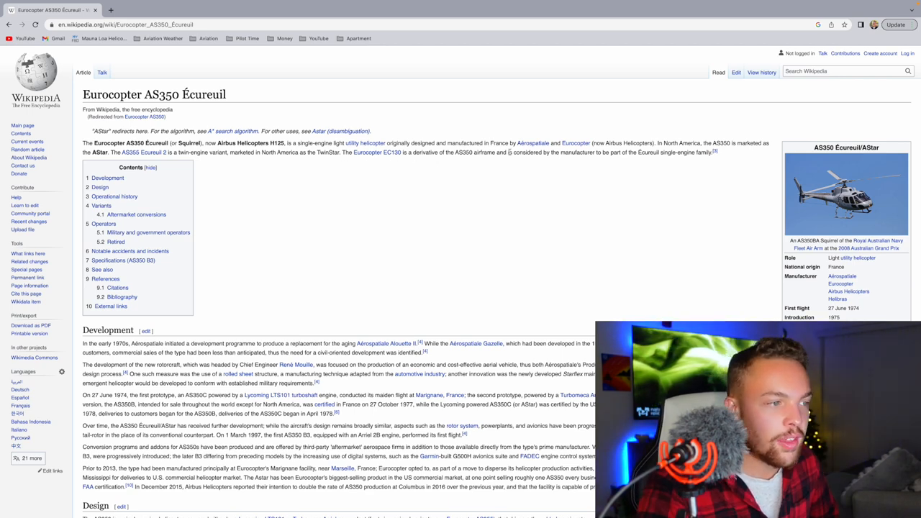
Skim the Eurocopter EC130 article's development and design sections, then move on to Bell 47
click(377, 153)
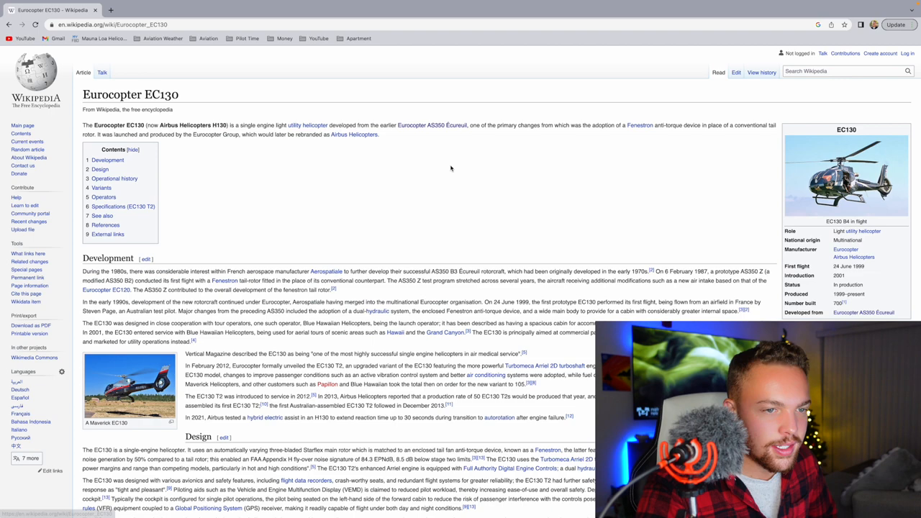
scroll(down, 3)
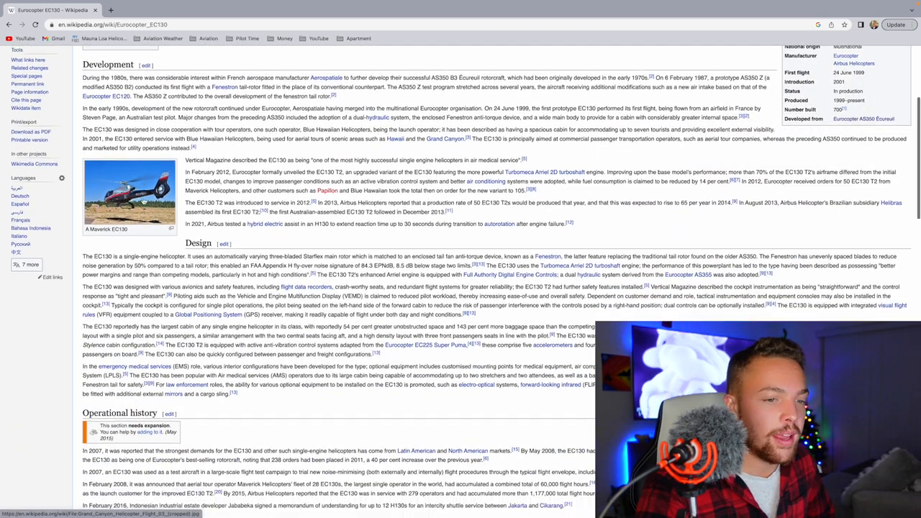
scroll(up, 3)
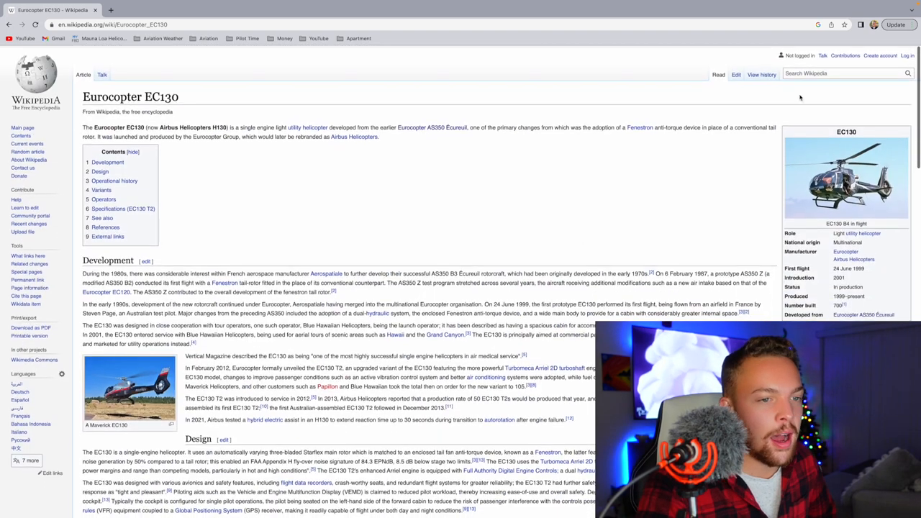
scroll(up, 3)
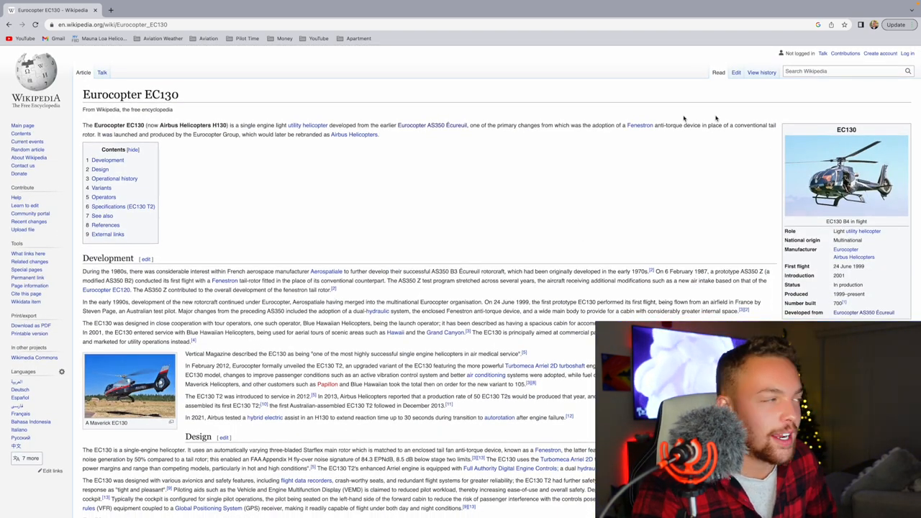
click(432, 125)
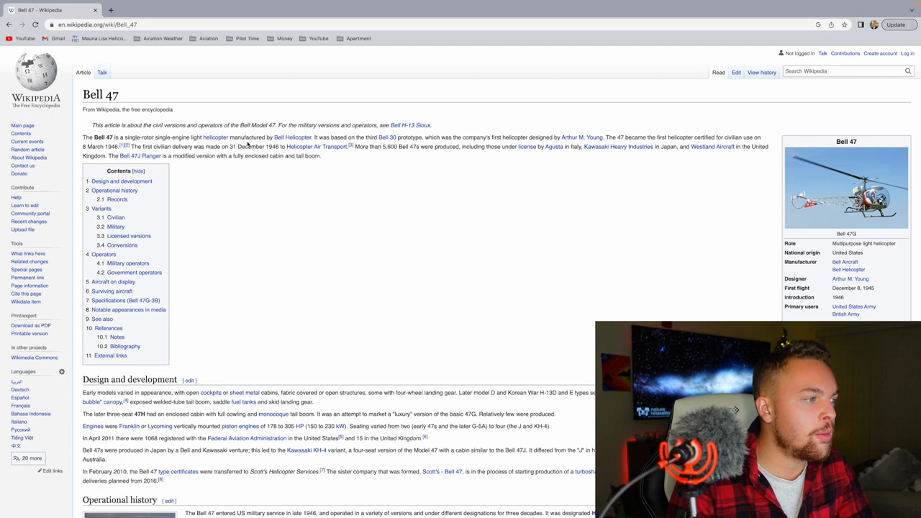
mouse_move(369, 136)
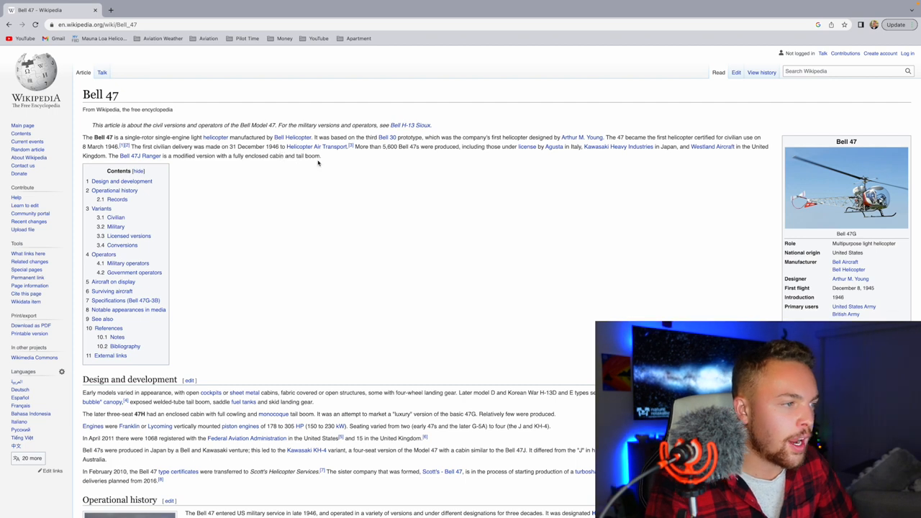
mouse_move(401, 156)
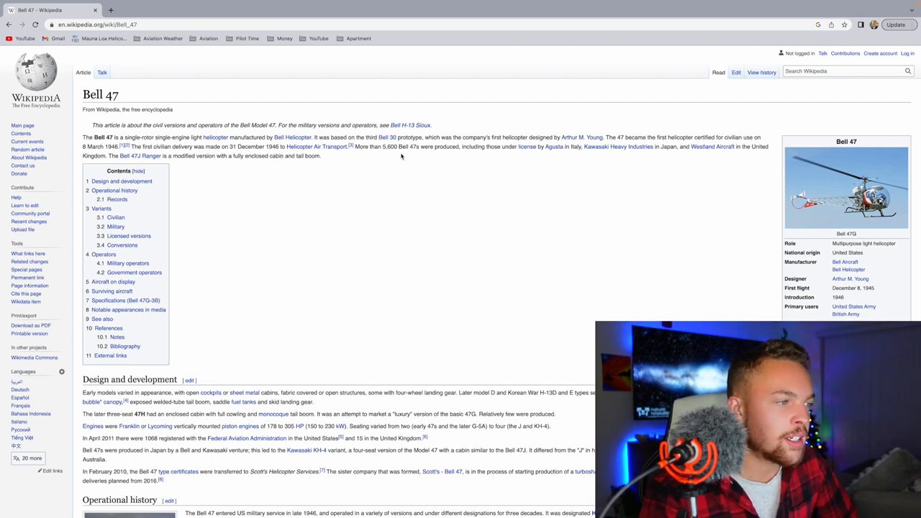
mouse_move(489, 157)
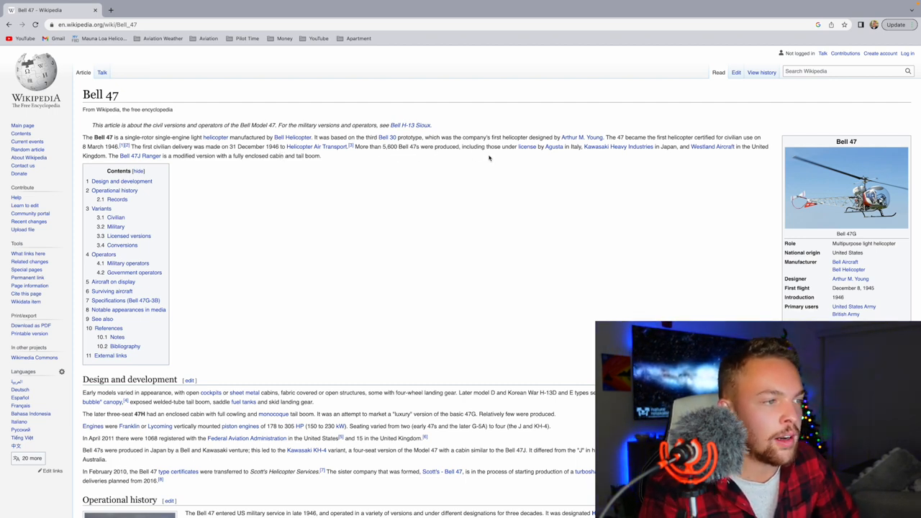
mouse_move(544, 163)
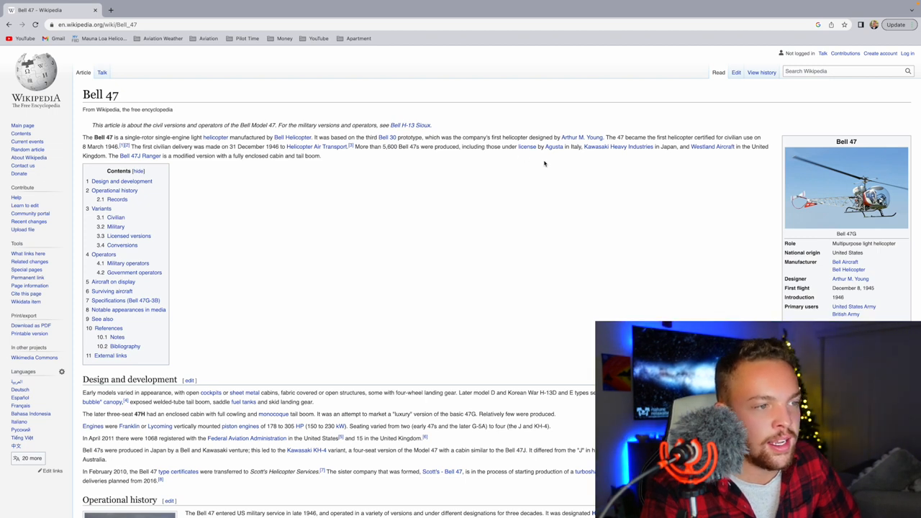
mouse_move(687, 159)
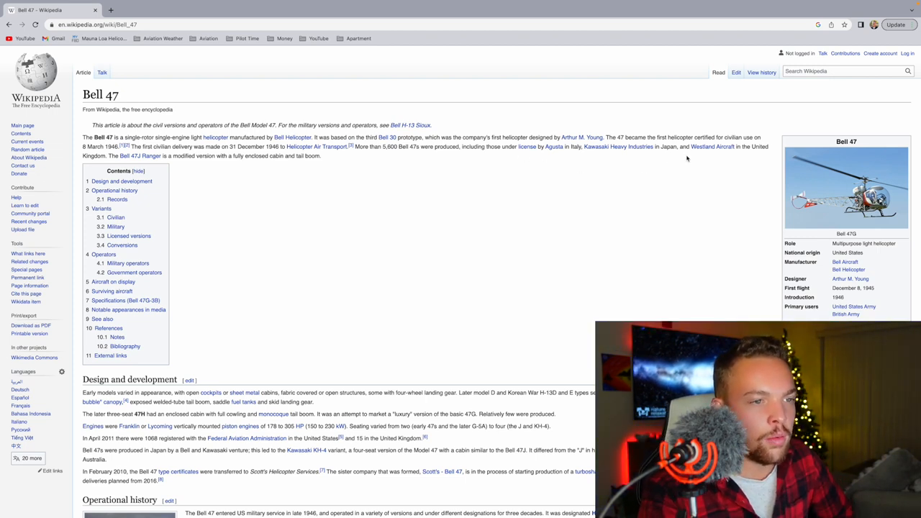
mouse_move(335, 157)
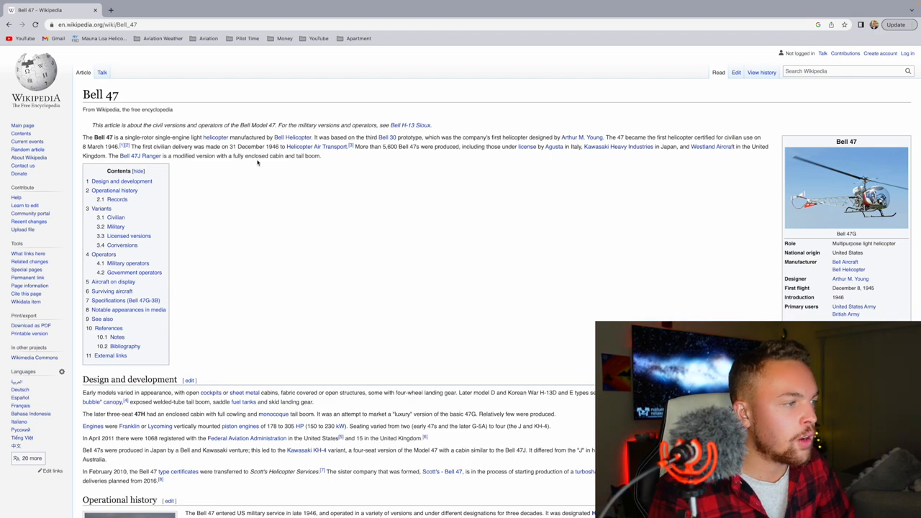
View the Bell 47 lead photo enlarged in the media viewer, then close it
click(845, 187)
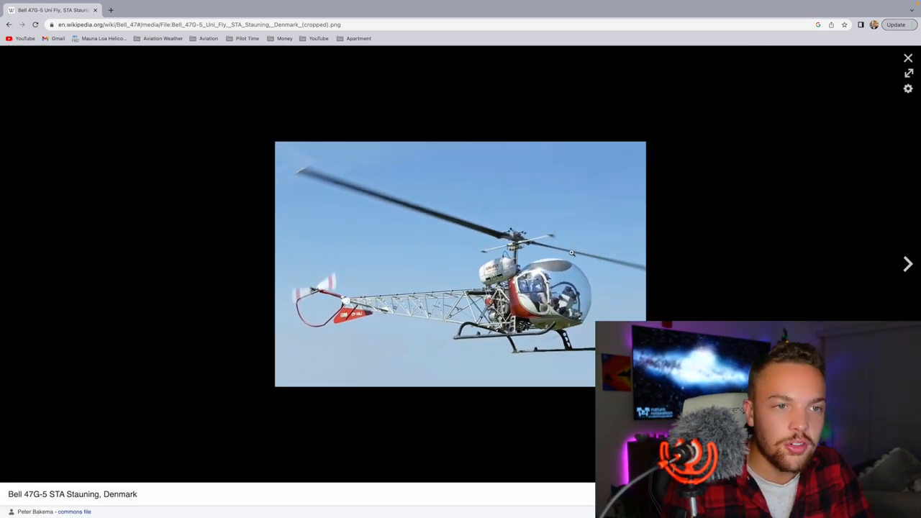
click(908, 58)
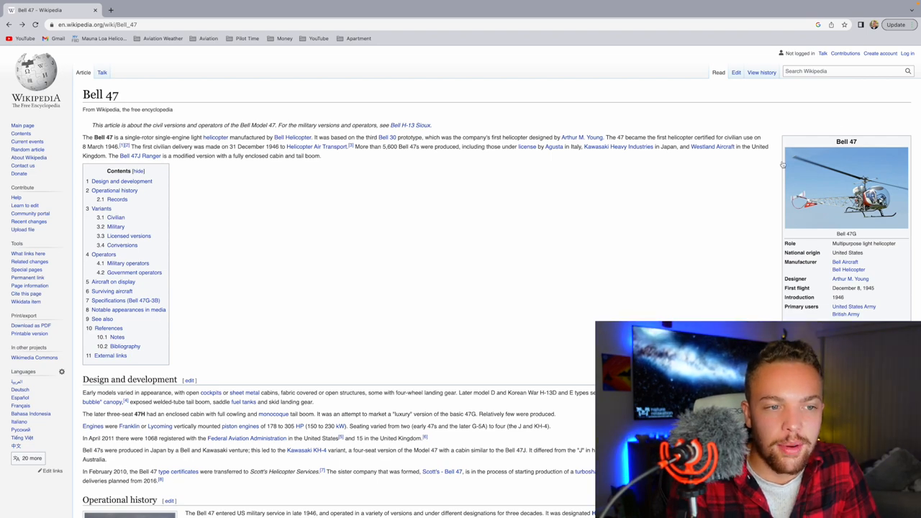
click(847, 187)
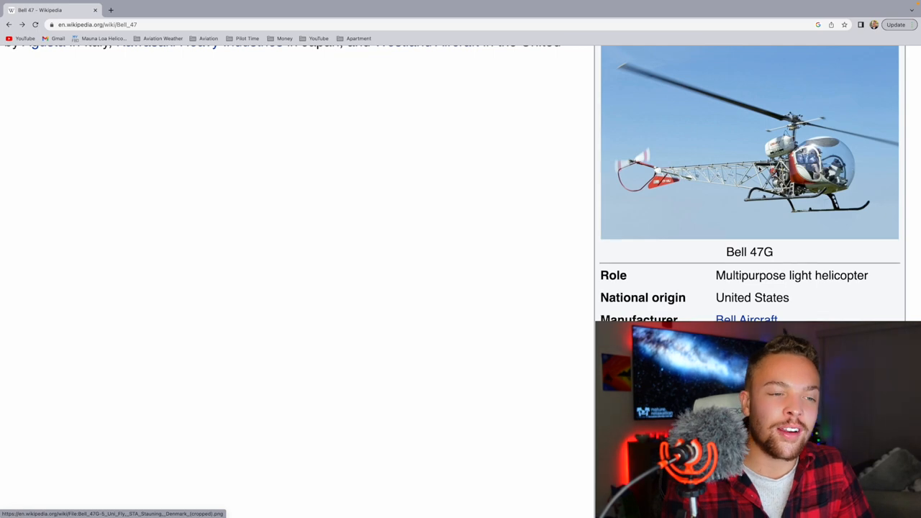
scroll(up, 3)
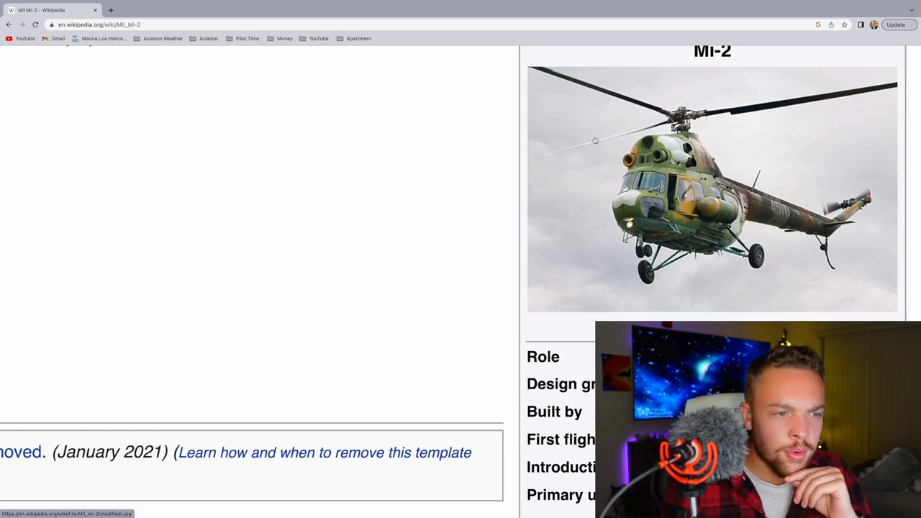
Scroll back up to the Mil Mi-2 lead paragraph and design and development section
scroll(up, 3)
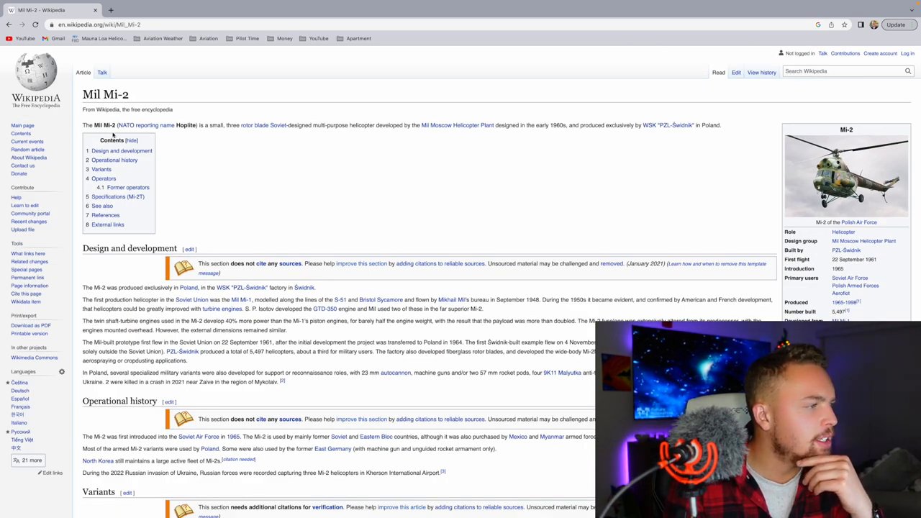
mouse_move(292, 144)
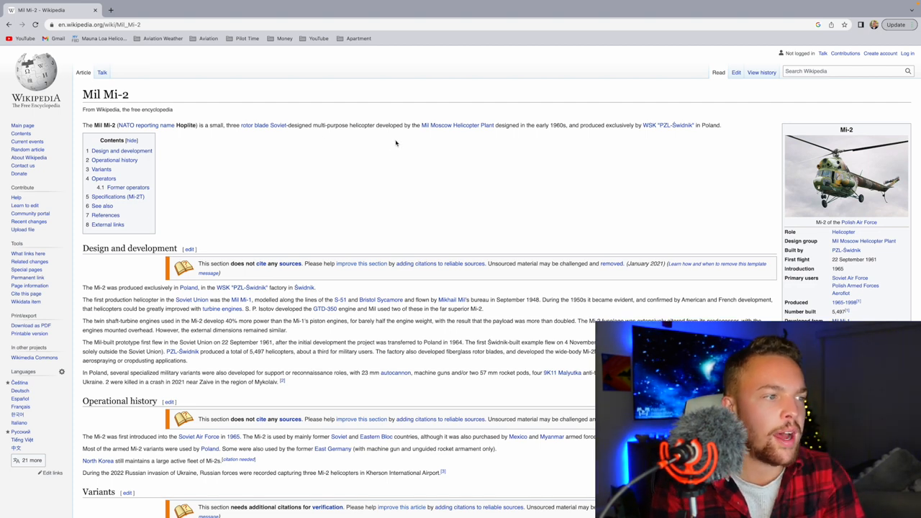
mouse_move(563, 135)
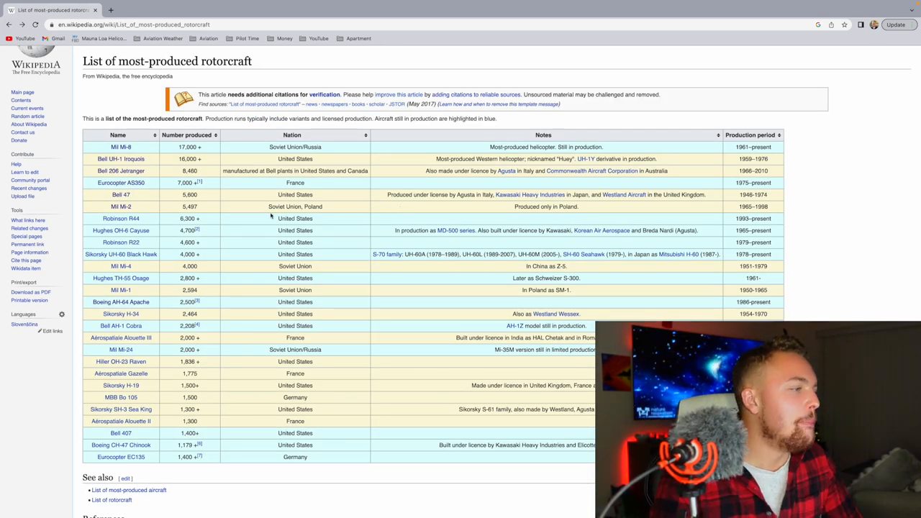
mouse_move(121, 218)
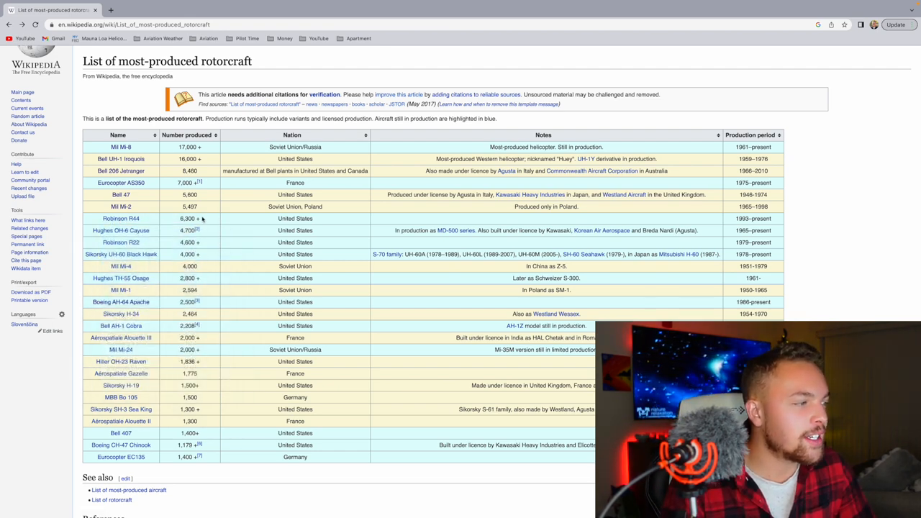
Open the Robinson R44 article from the list's Name column and scroll through it
click(120, 218)
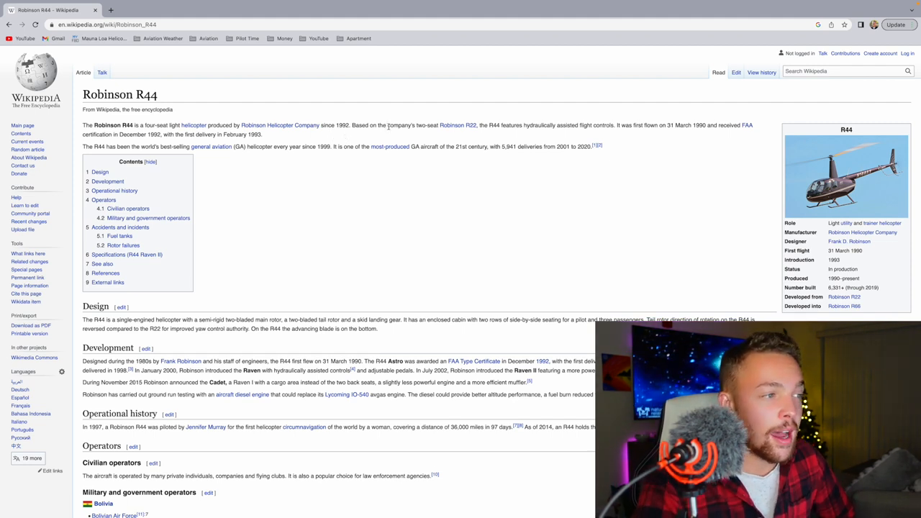
mouse_move(500, 144)
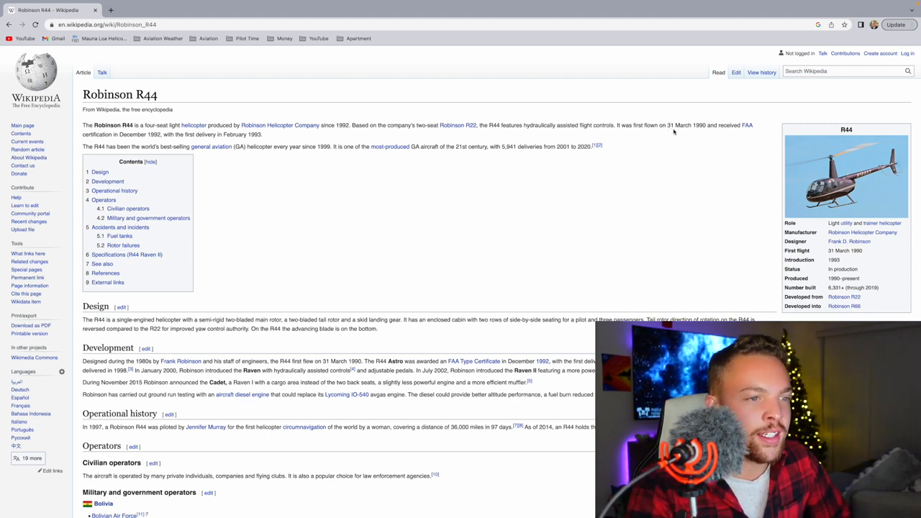
mouse_move(642, 226)
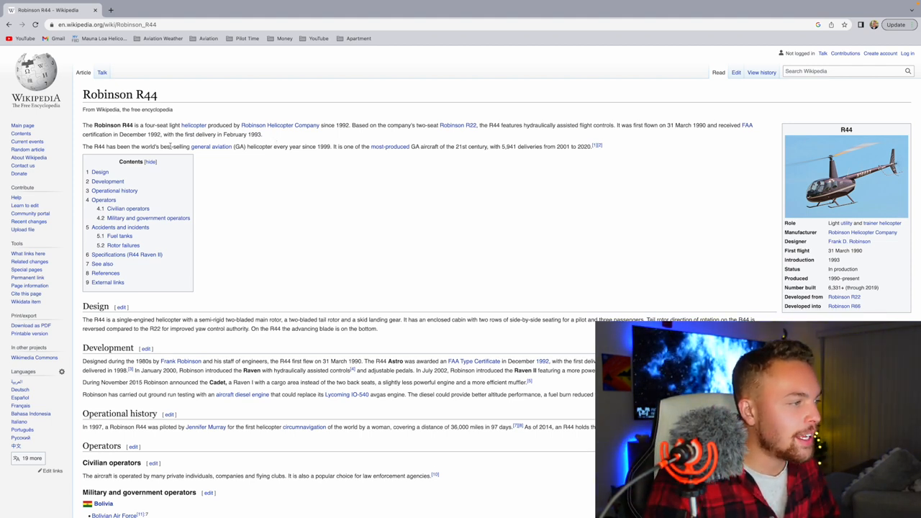
mouse_move(290, 154)
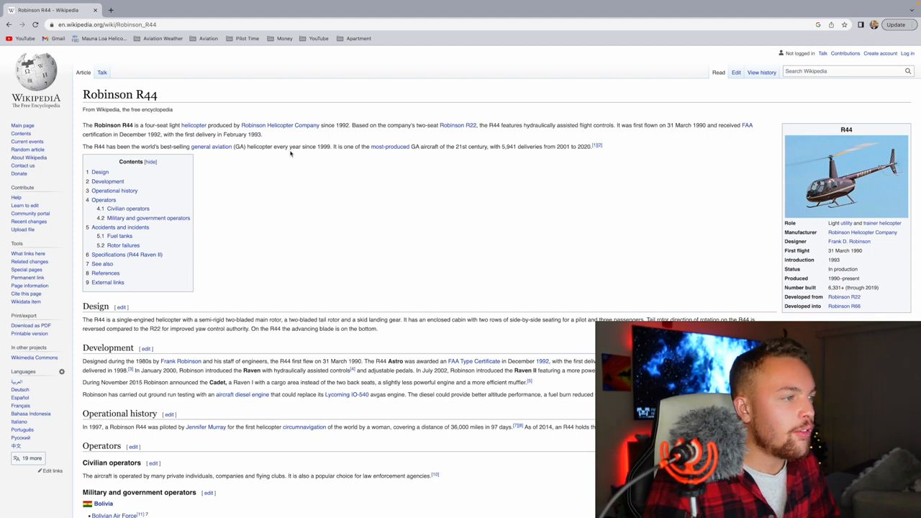
mouse_move(352, 154)
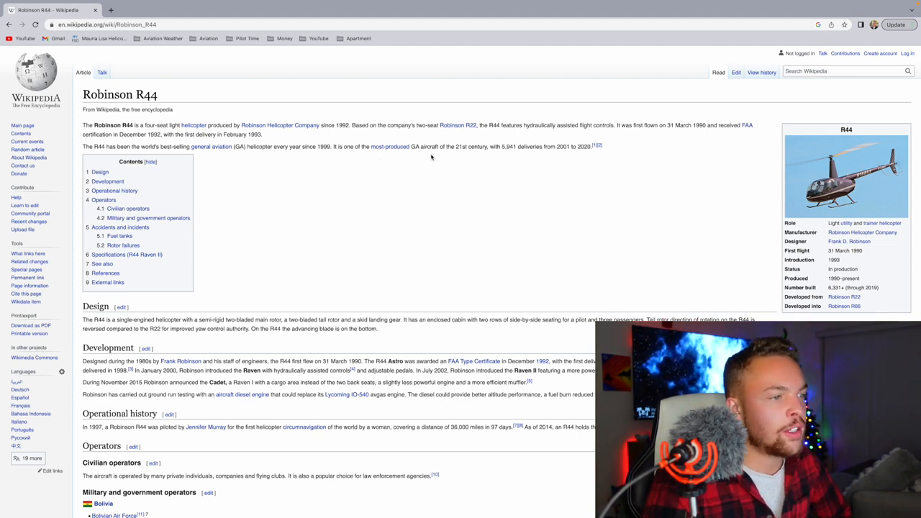
mouse_move(502, 153)
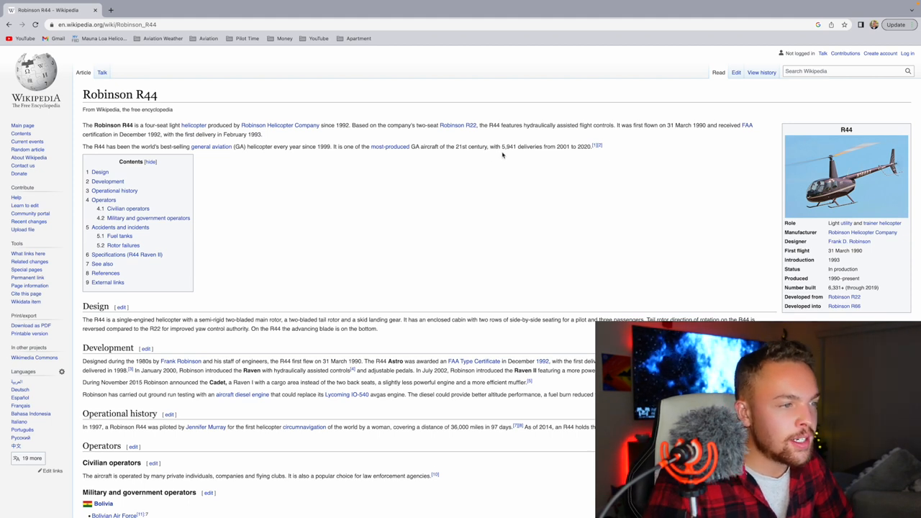
mouse_move(563, 155)
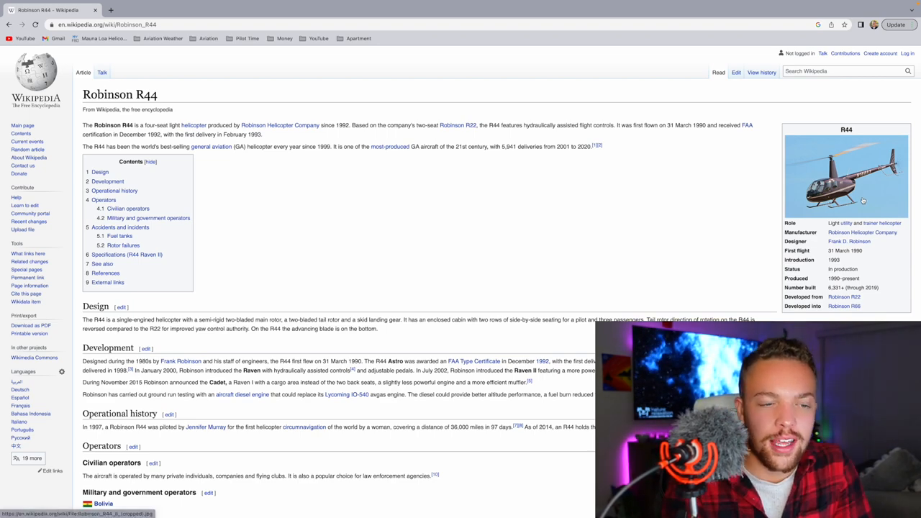
scroll(down, 3)
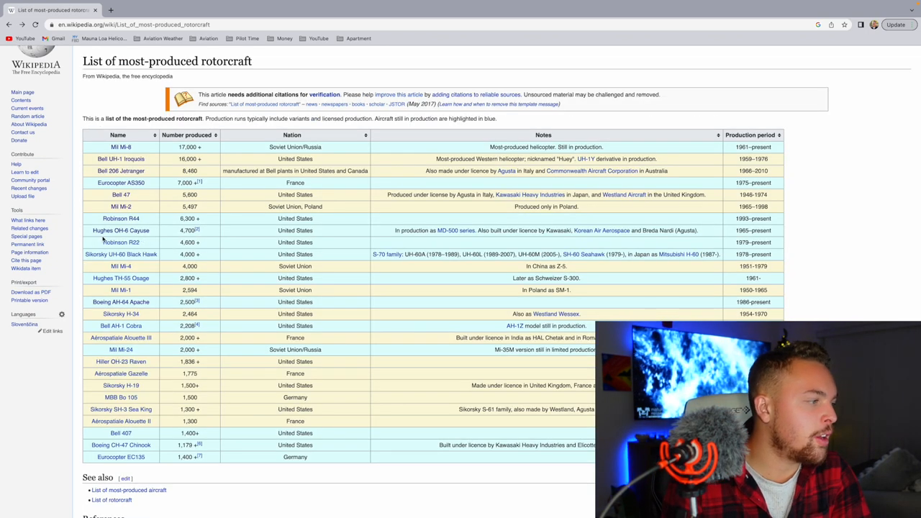
mouse_move(121, 230)
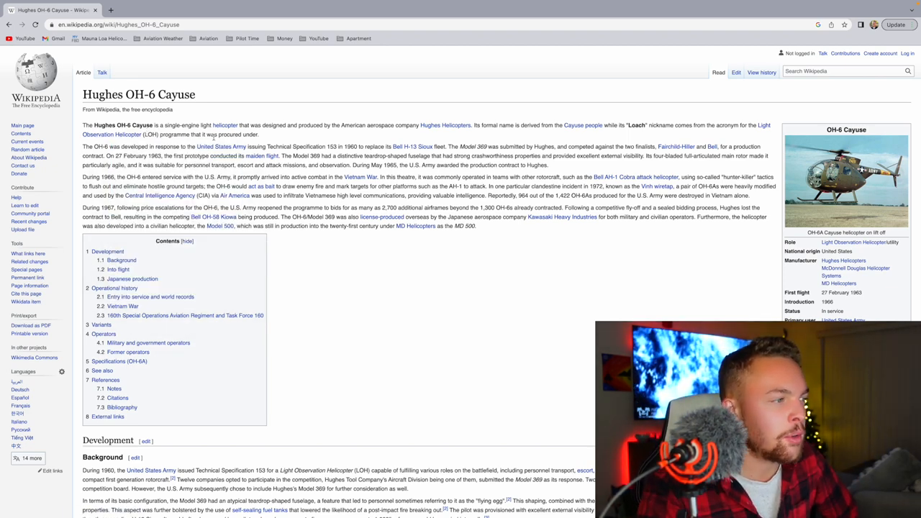
mouse_move(367, 134)
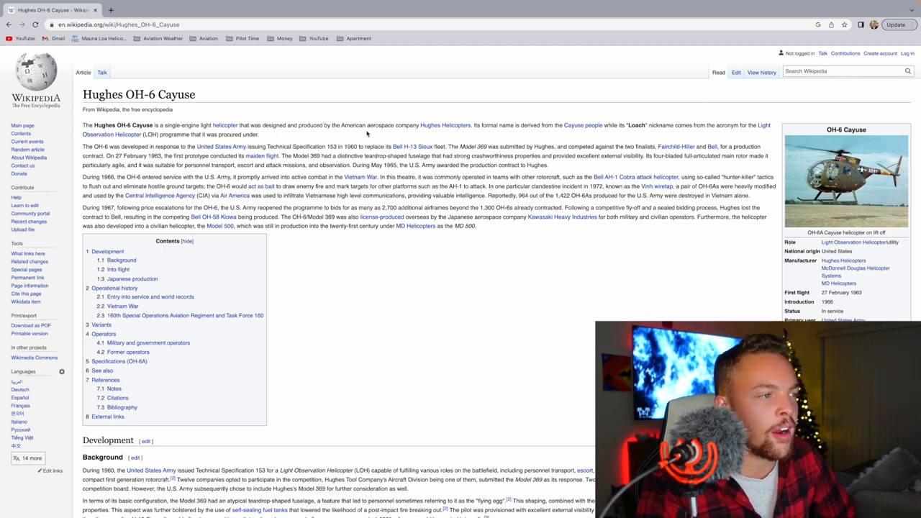
mouse_move(403, 134)
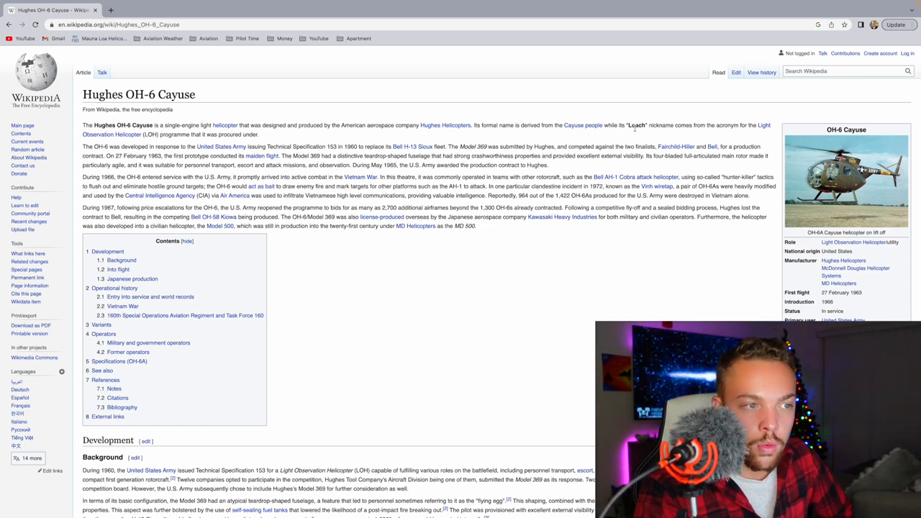
mouse_move(644, 131)
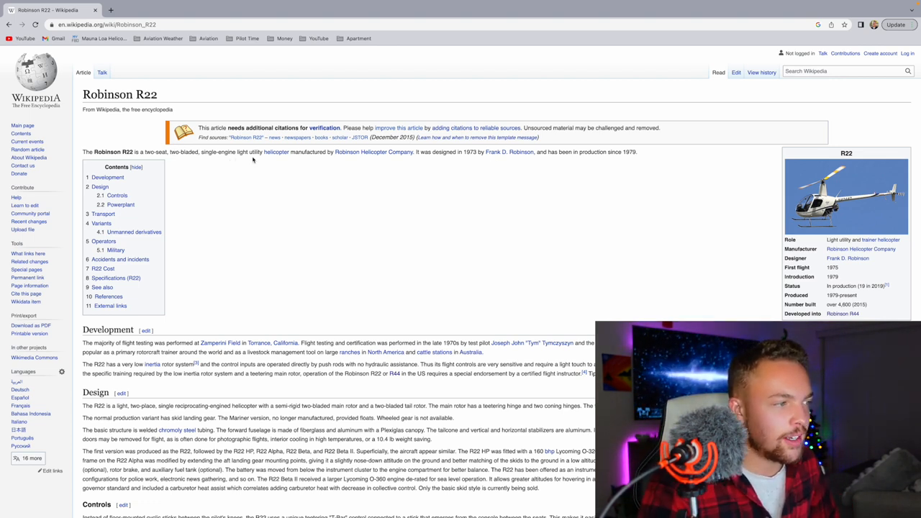
mouse_move(414, 163)
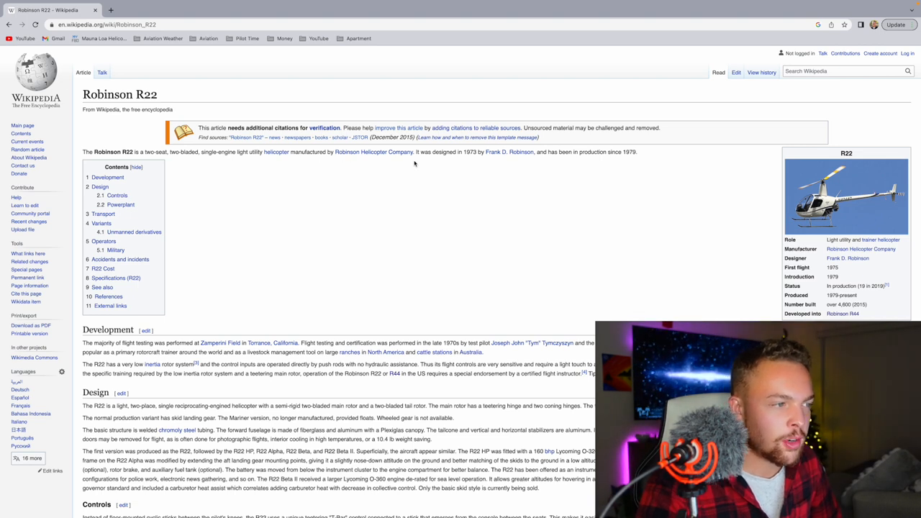
mouse_move(478, 163)
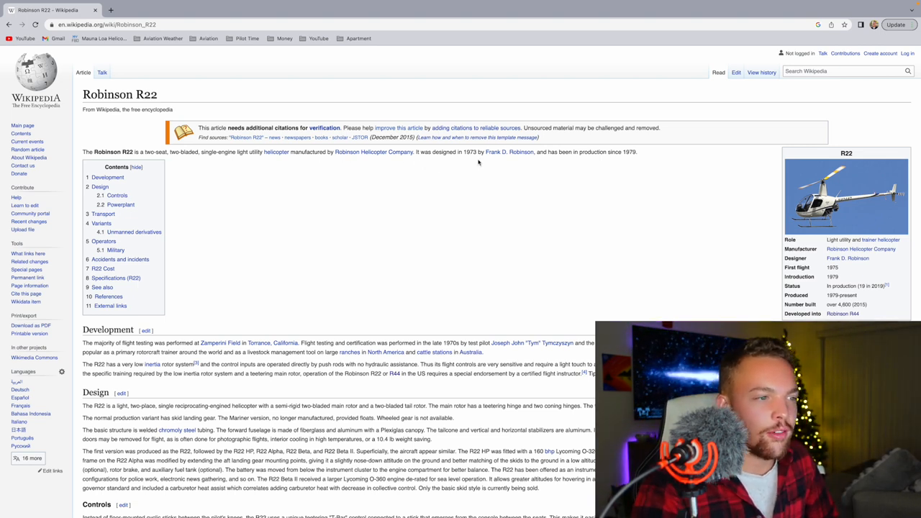
mouse_move(626, 169)
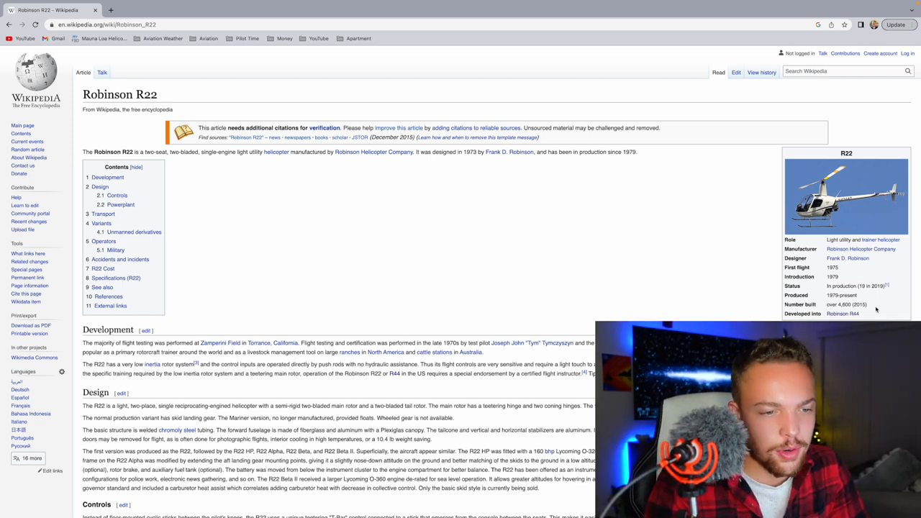
Scroll through the Robinson R22 article's development and design sections
scroll(down, 3)
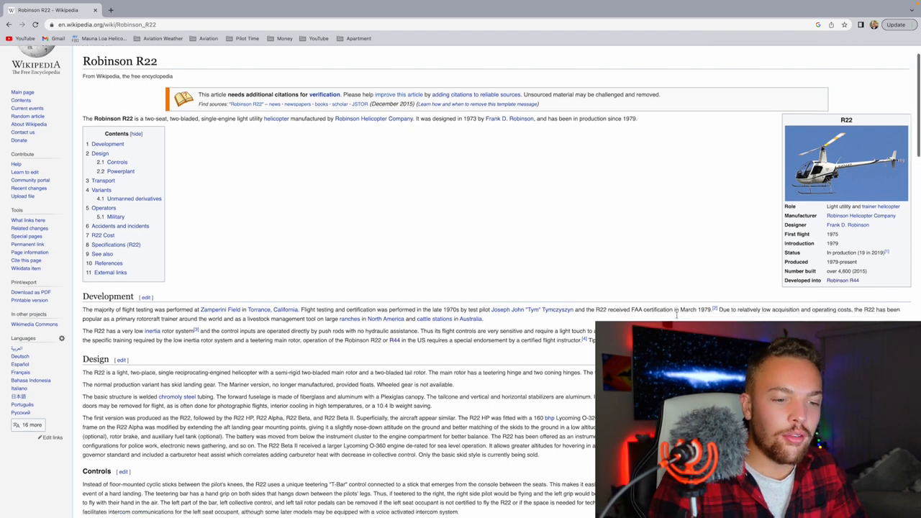
scroll(down, 3)
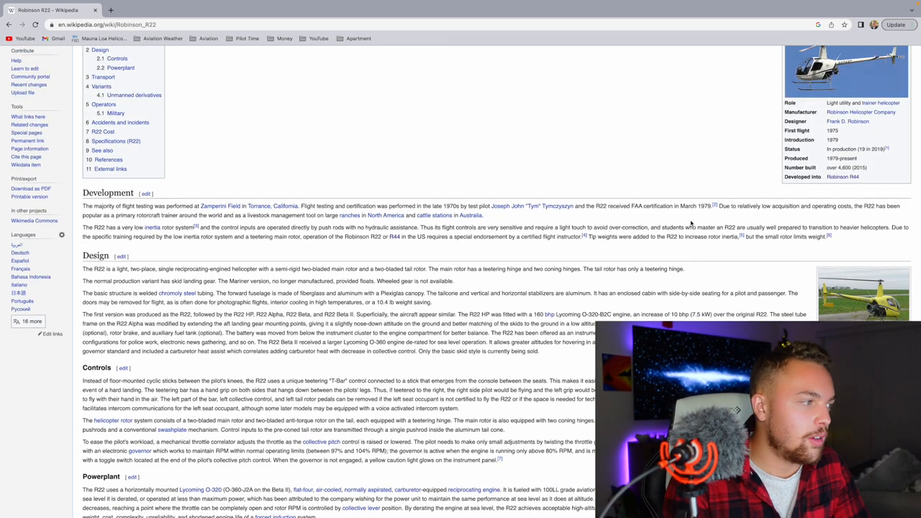
scroll(up, 3)
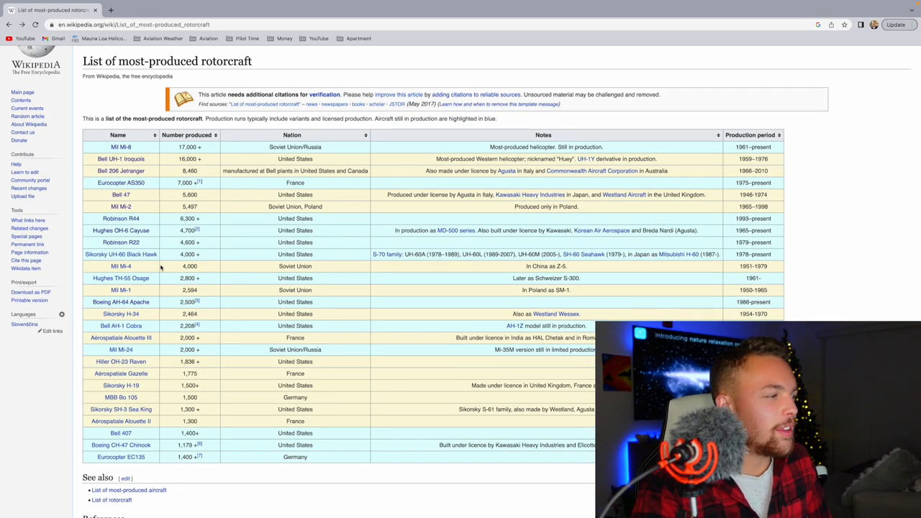
mouse_move(121, 254)
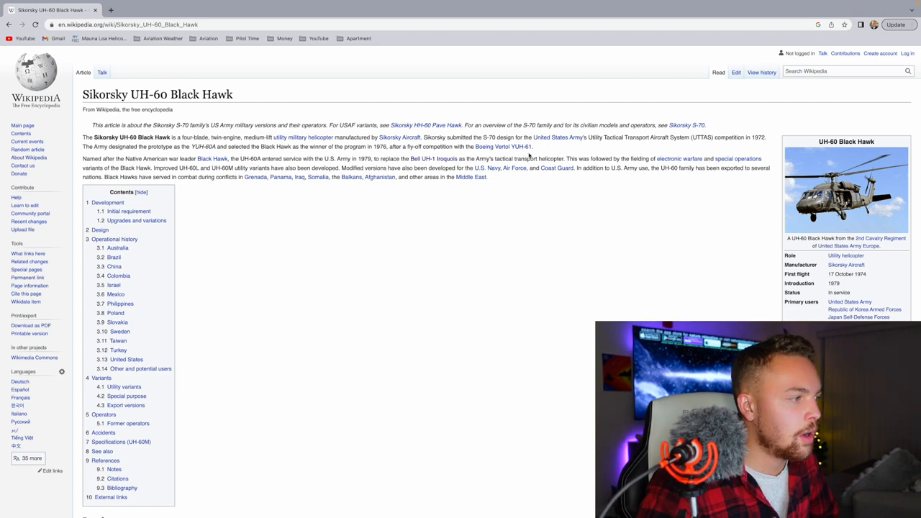
Read the Sikorsky UH-60 Black Hawk article down through its operational history
scroll(down, 3)
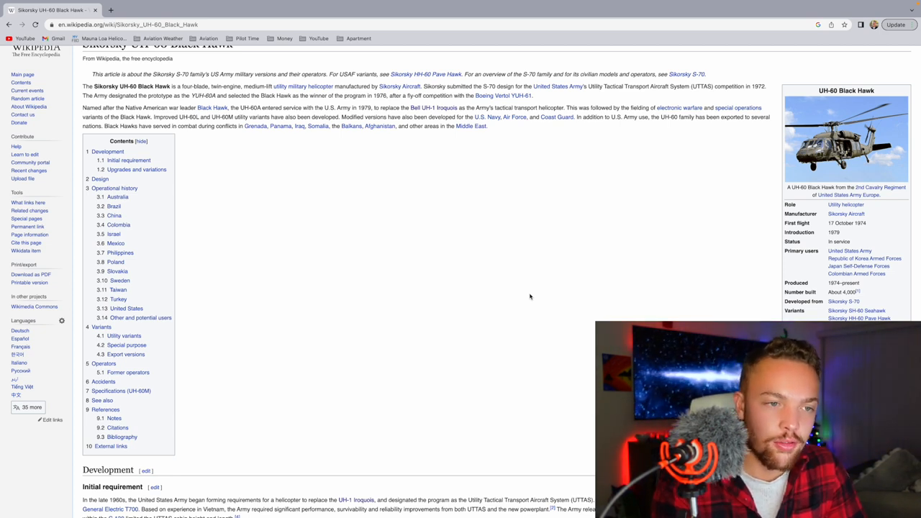
scroll(down, 3)
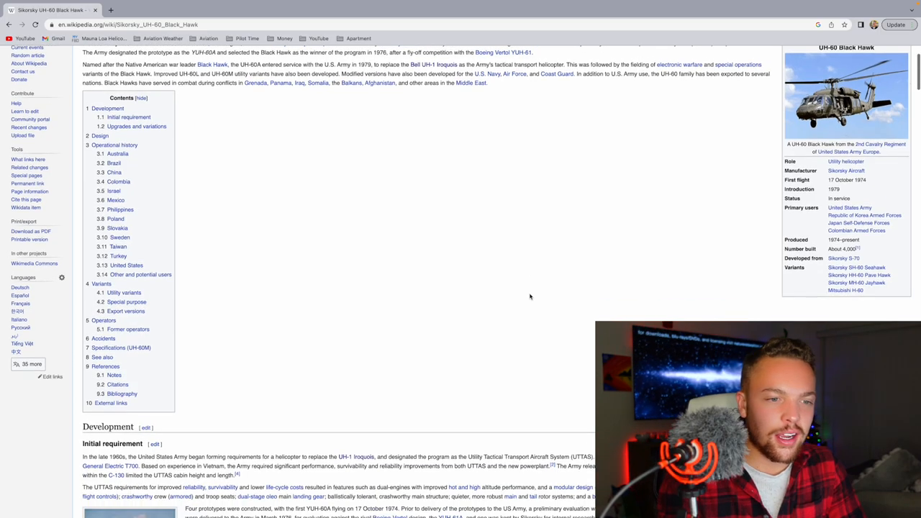
scroll(down, 3)
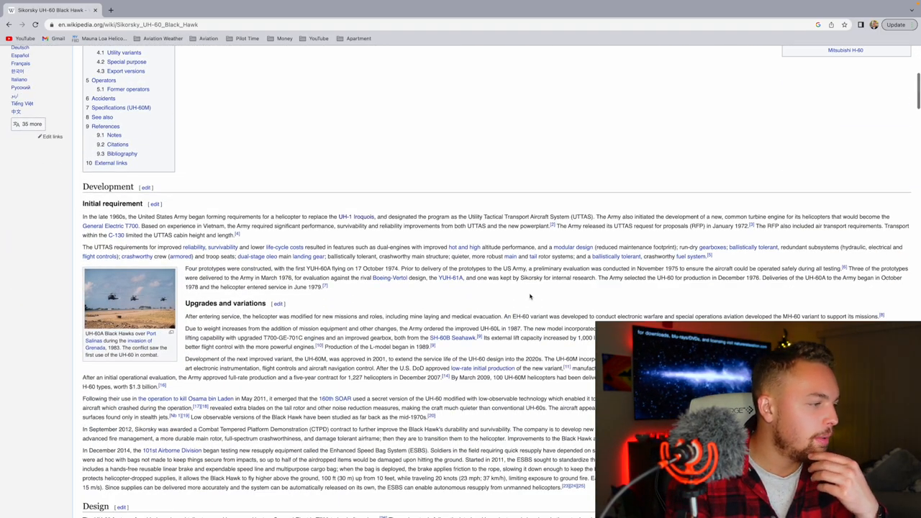
scroll(down, 3)
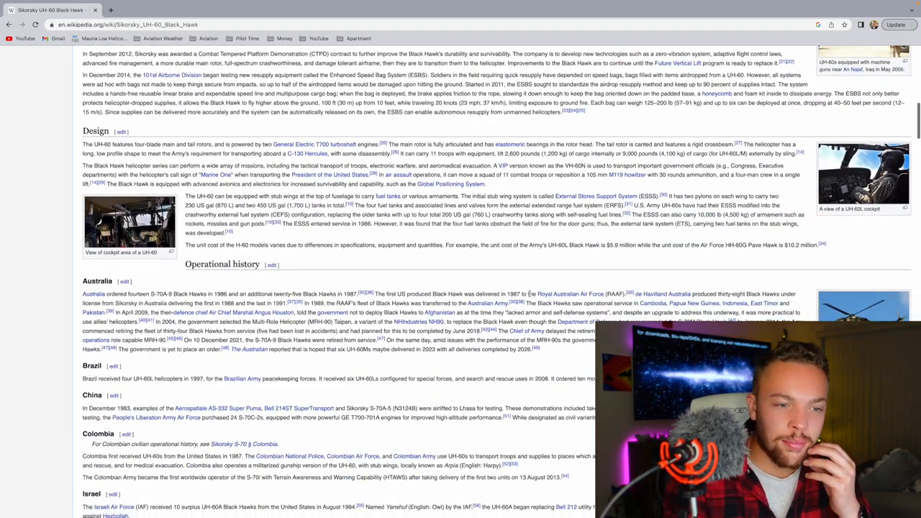
scroll(down, 3)
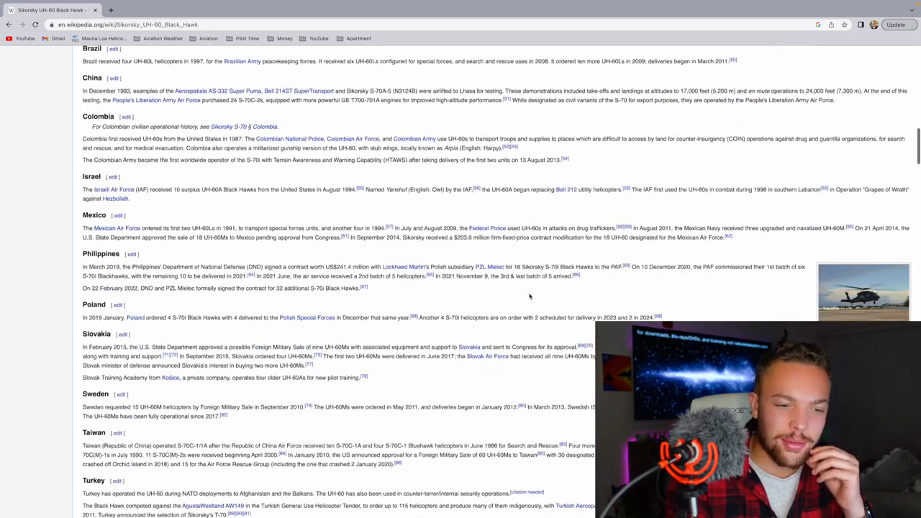
scroll(up, 3)
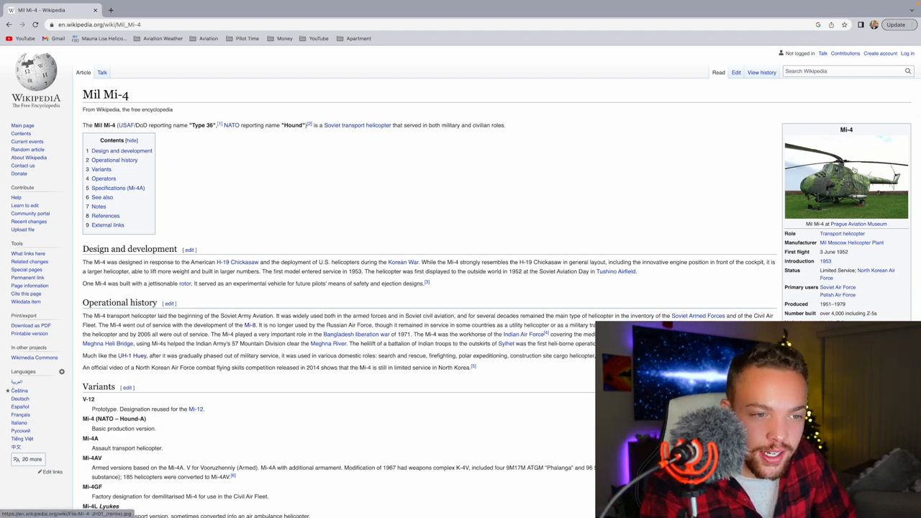
scroll(down, 3)
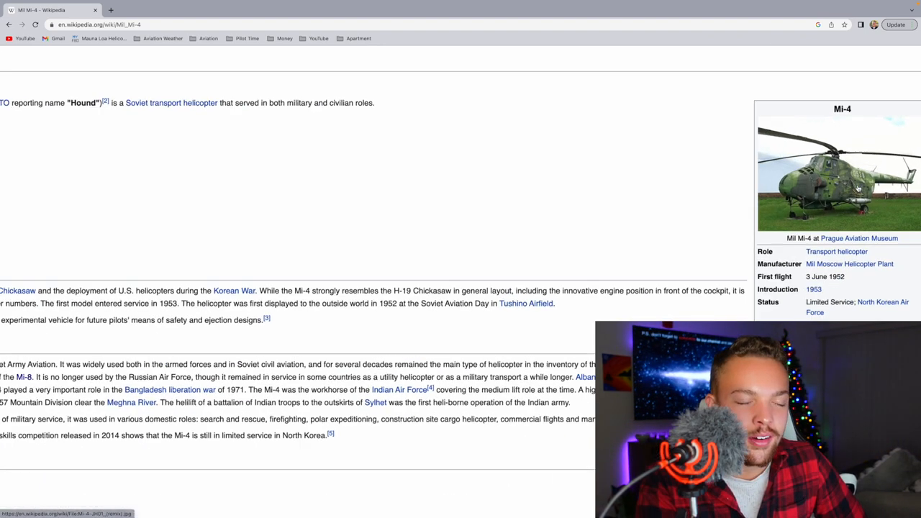
scroll(down, 3)
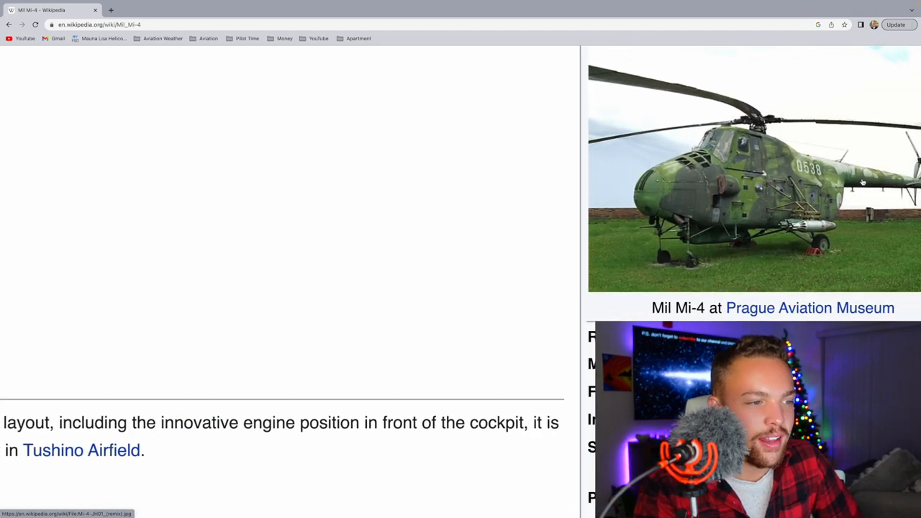
scroll(right, 3)
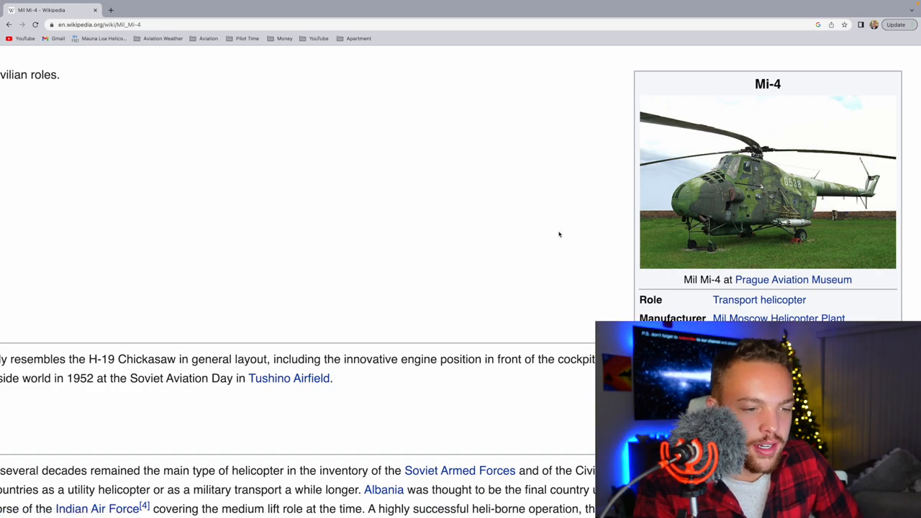
scroll(up, 3)
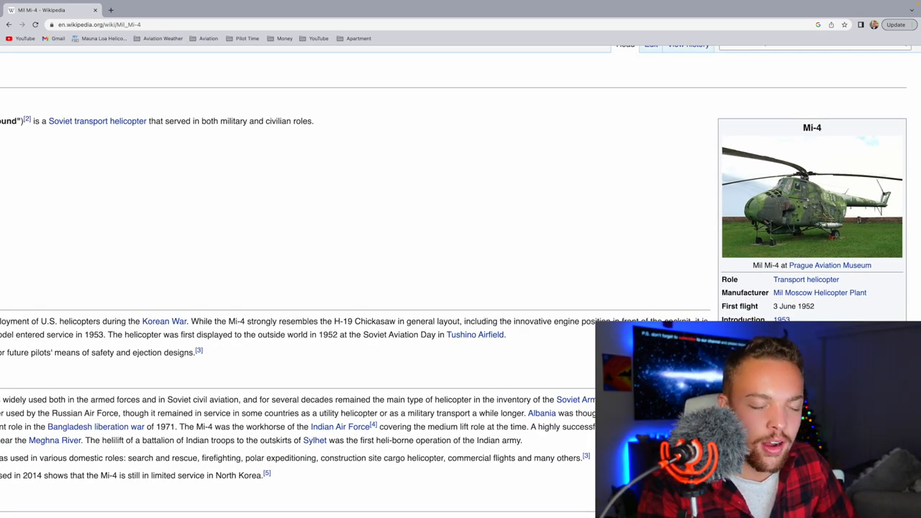
scroll(up, 3)
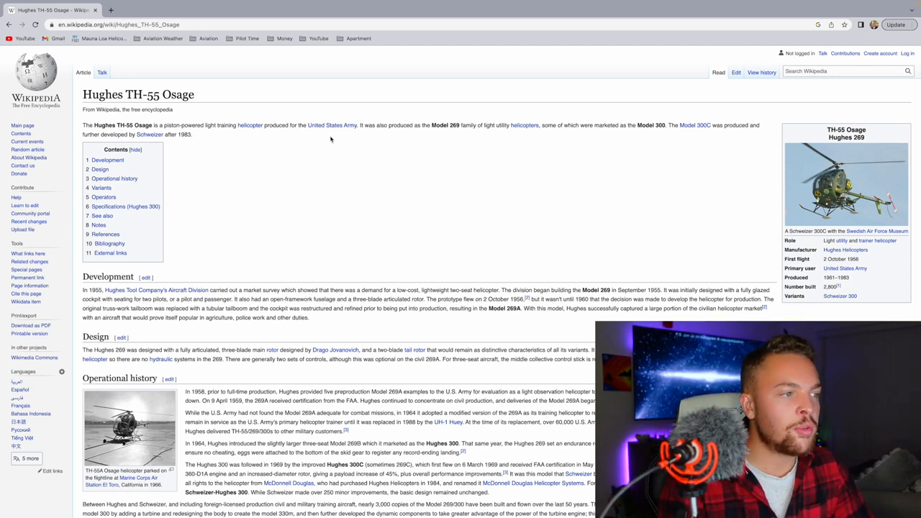
mouse_move(459, 137)
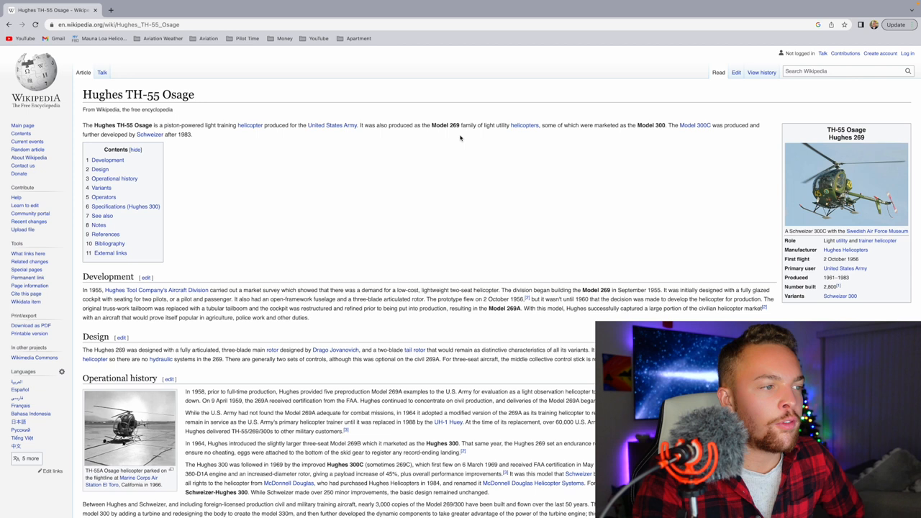
mouse_move(541, 138)
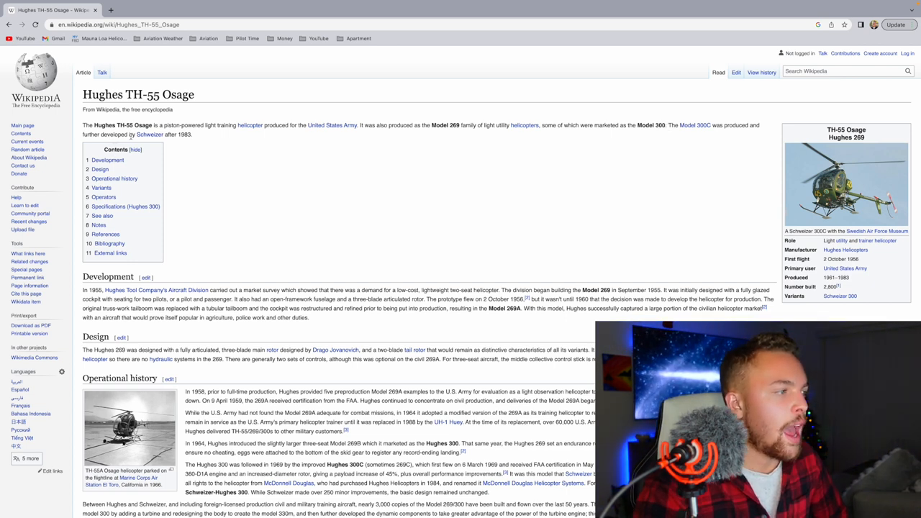
mouse_move(496, 245)
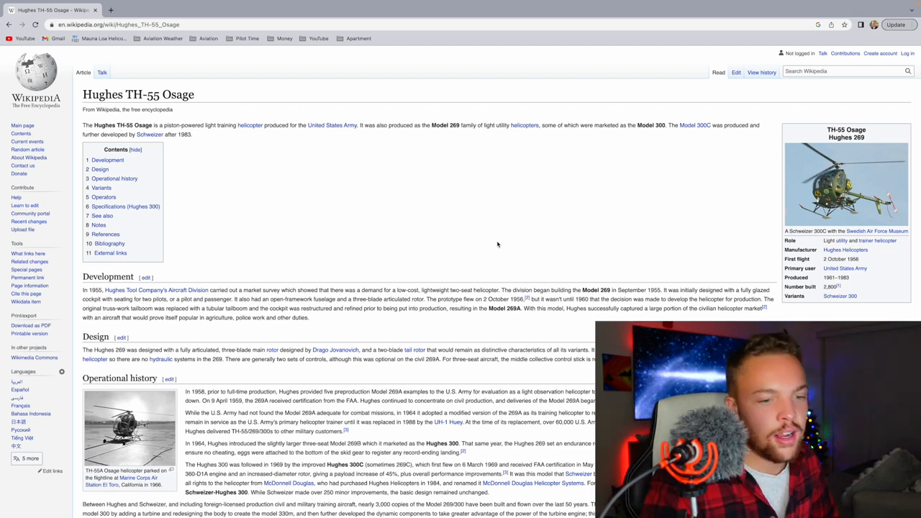
Close the enlarged Schweizer 300C photo, browse the article, and leave the Schweizer 269C photo page
scroll(down, 3)
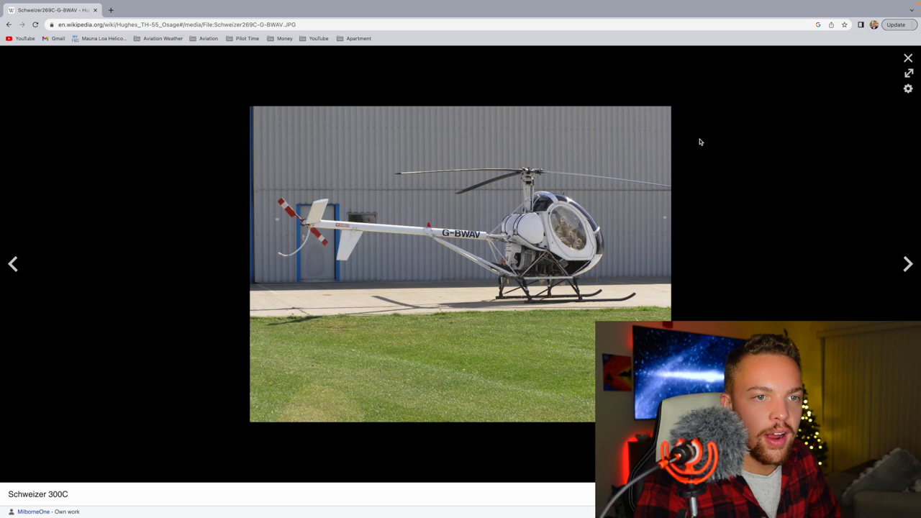
click(908, 57)
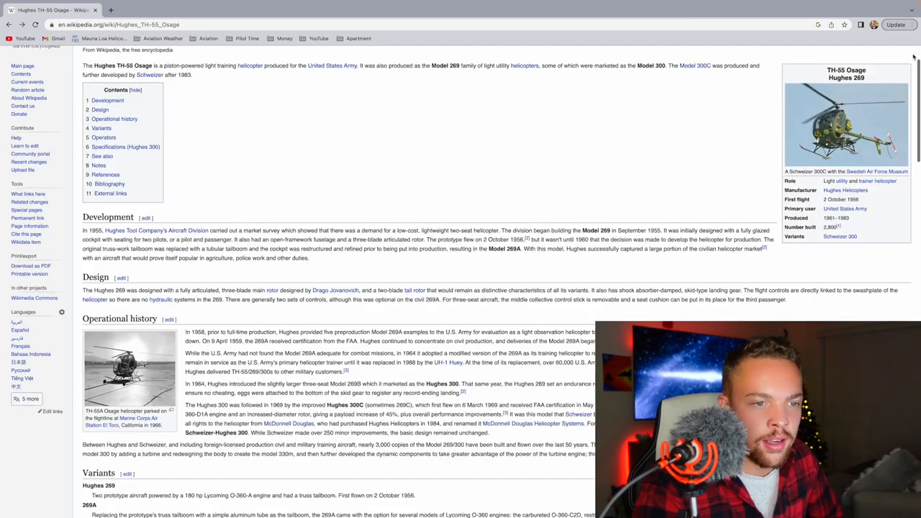
scroll(up, 3)
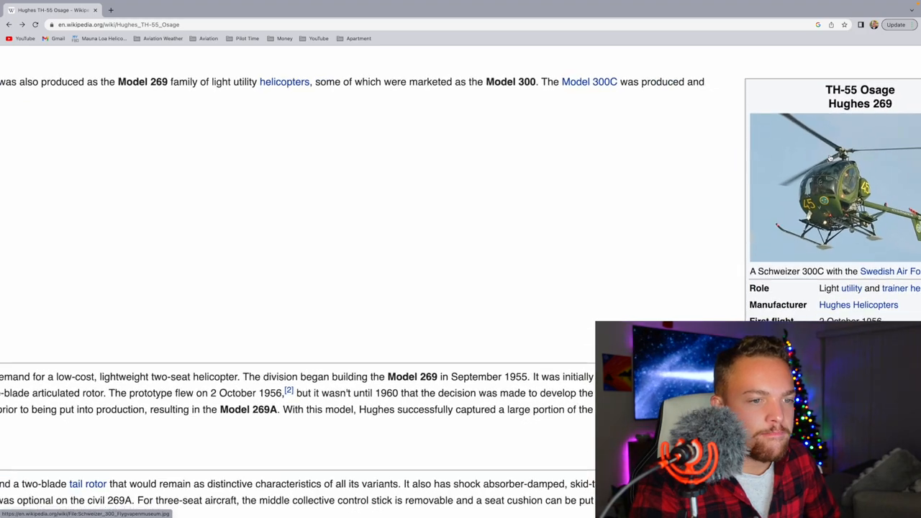
scroll(down, 3)
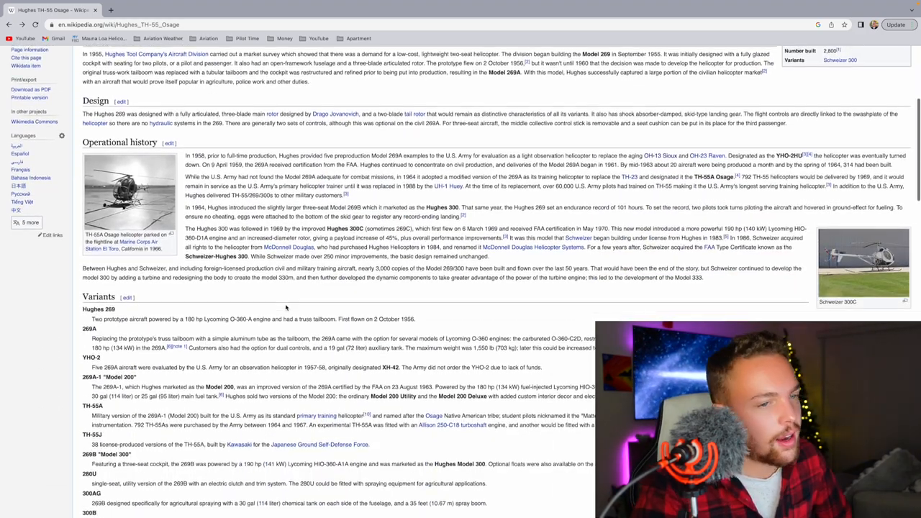
scroll(down, 3)
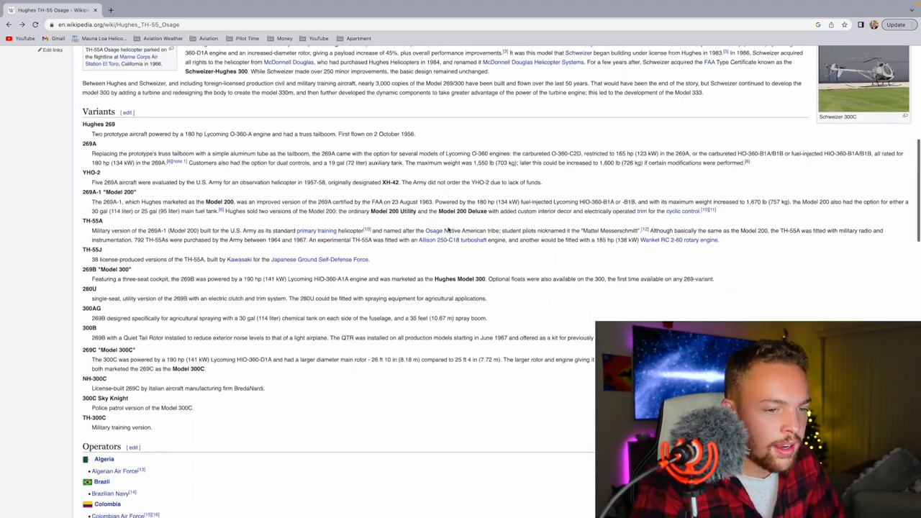
scroll(up, 3)
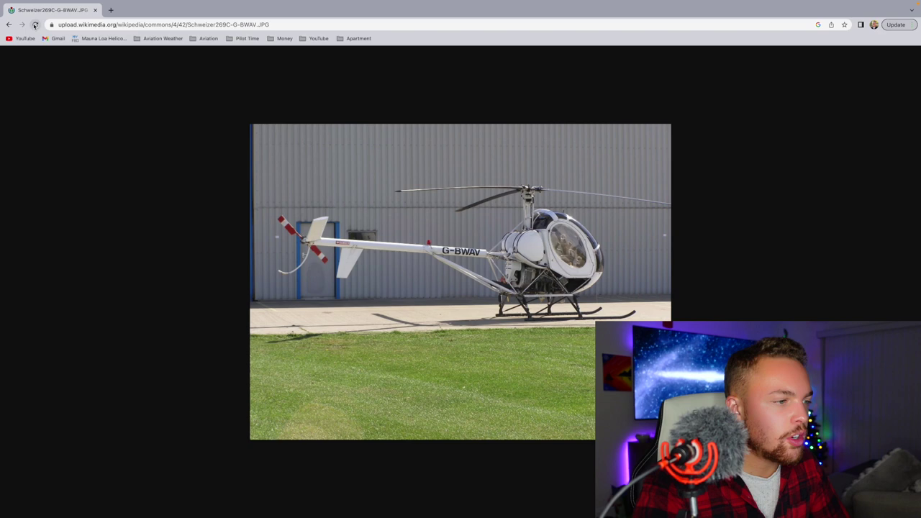
click(8, 23)
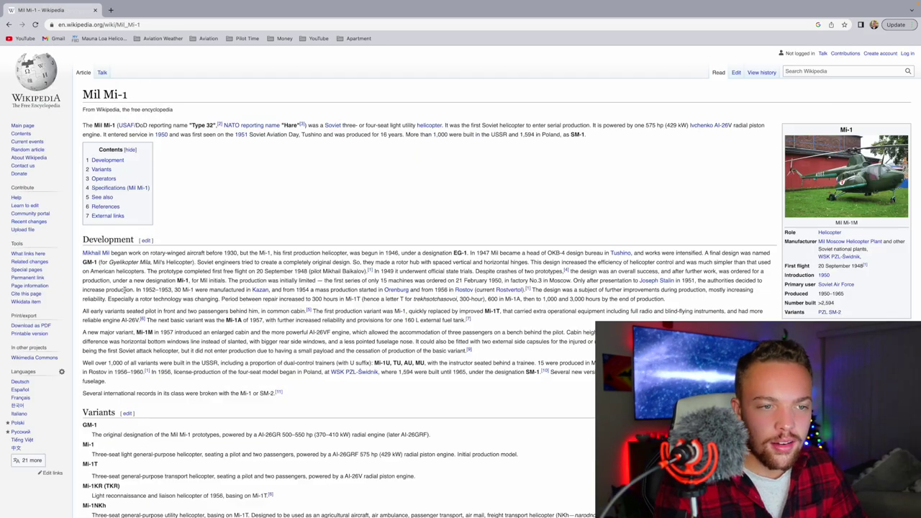
Zoom in and skim the Mil Mi-1 article's development and variants, returning to the top
key(ctrl+plus)
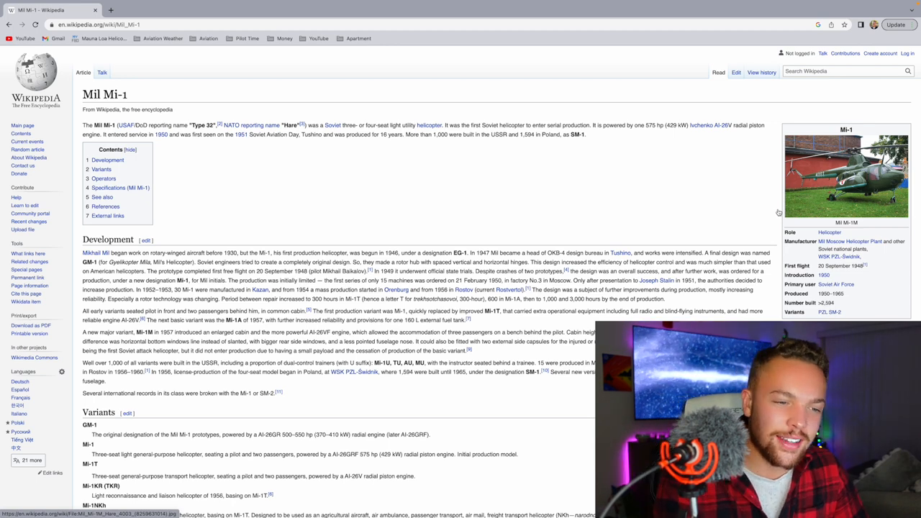
scroll(down, 3)
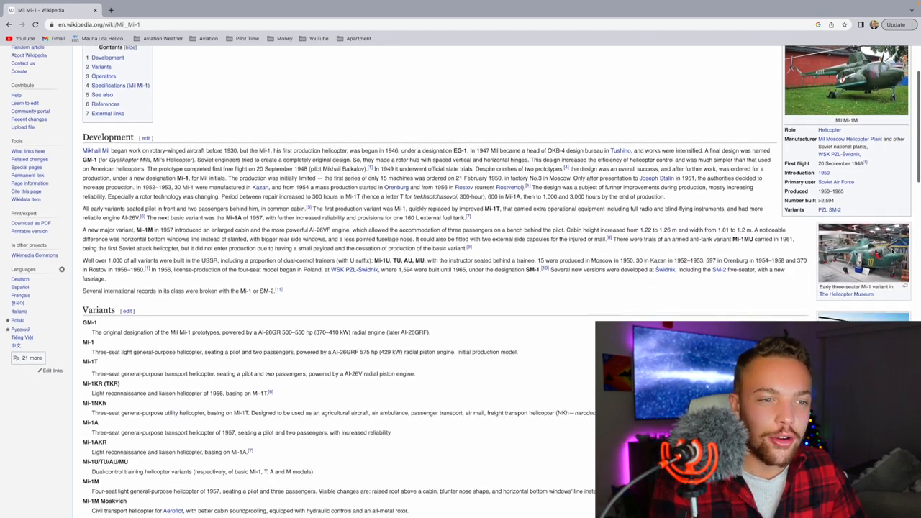
scroll(up, 3)
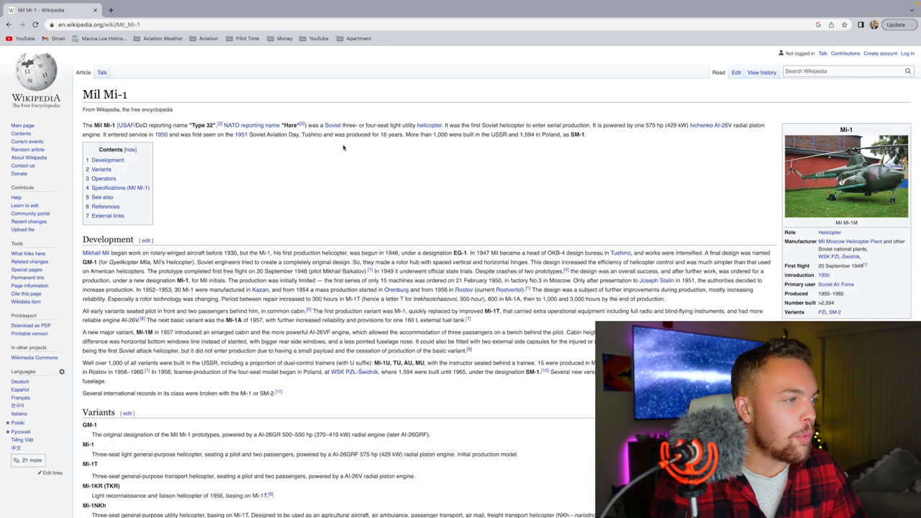
mouse_move(239, 113)
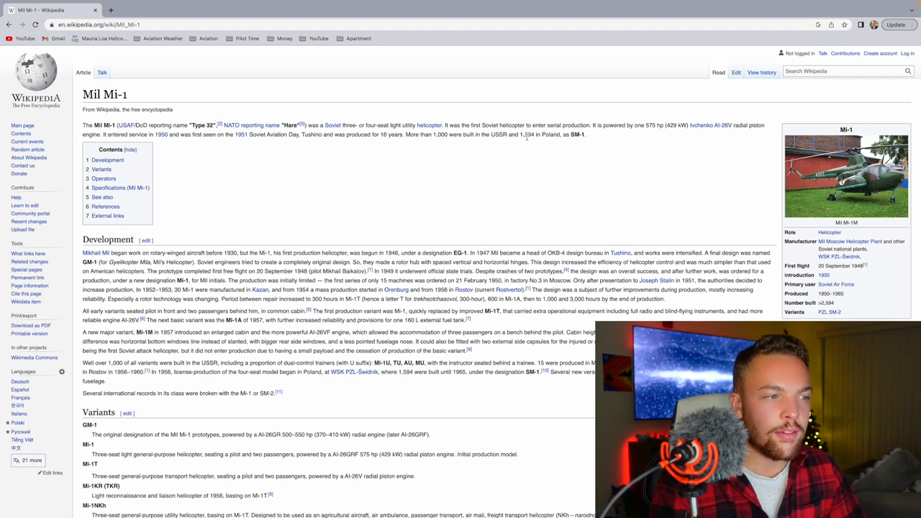
mouse_move(576, 147)
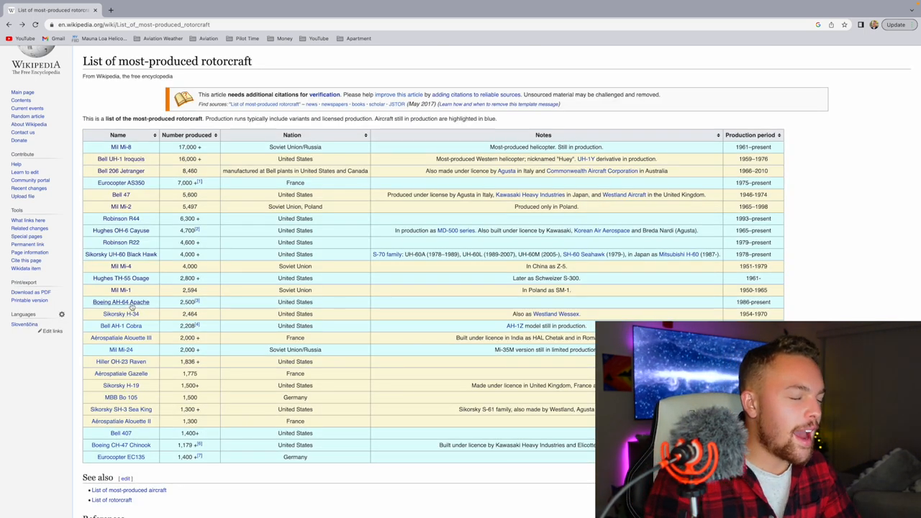
click(121, 301)
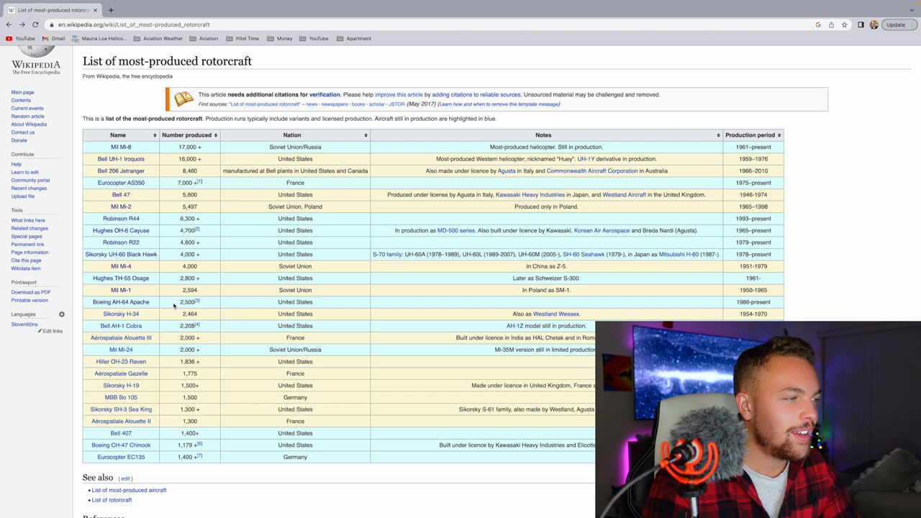
click(121, 301)
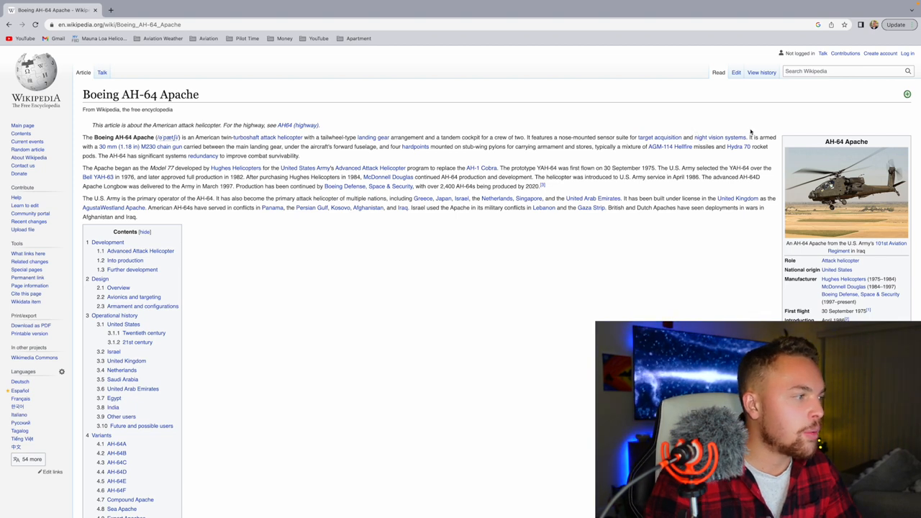
mouse_move(185, 165)
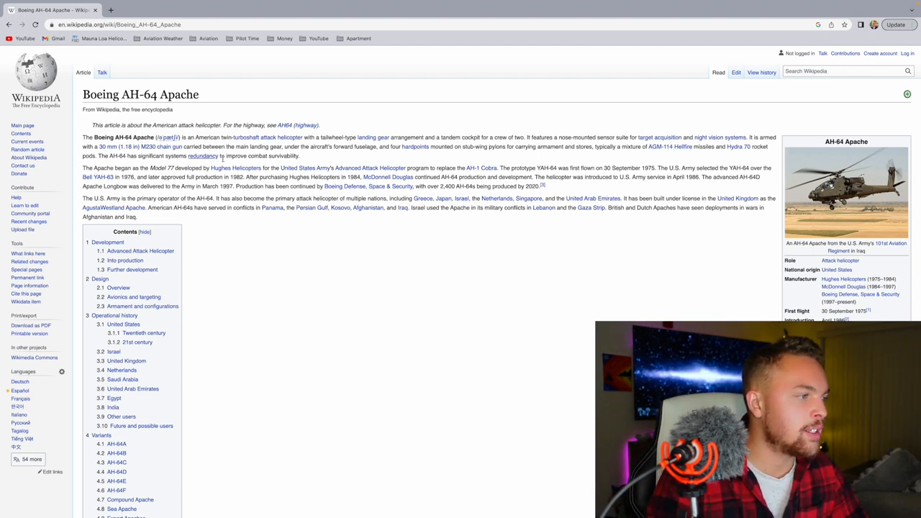
mouse_move(664, 247)
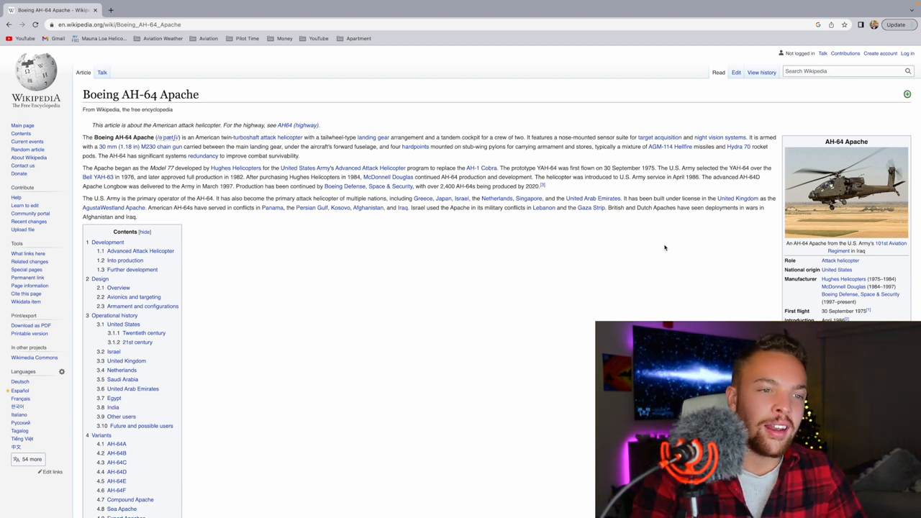
mouse_move(704, 300)
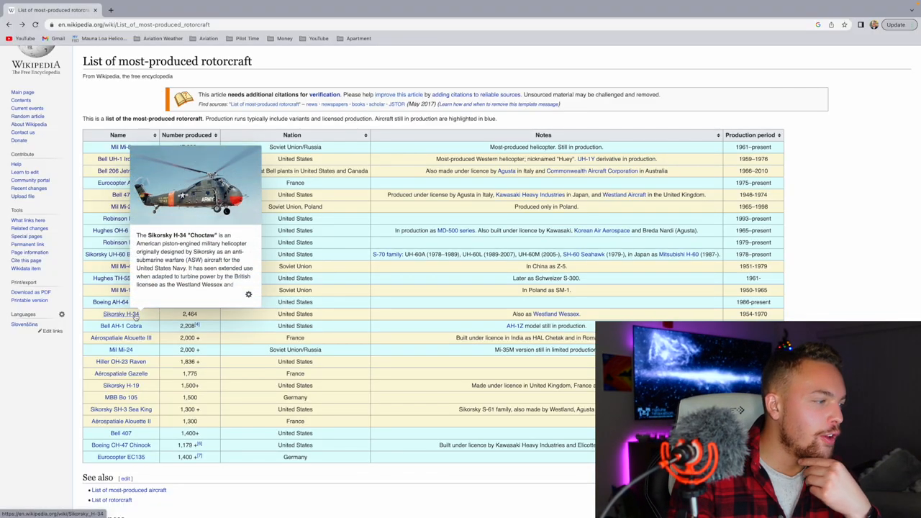
Open the Sikorsky H-34 article and scroll through its Development and Operational history
click(120, 314)
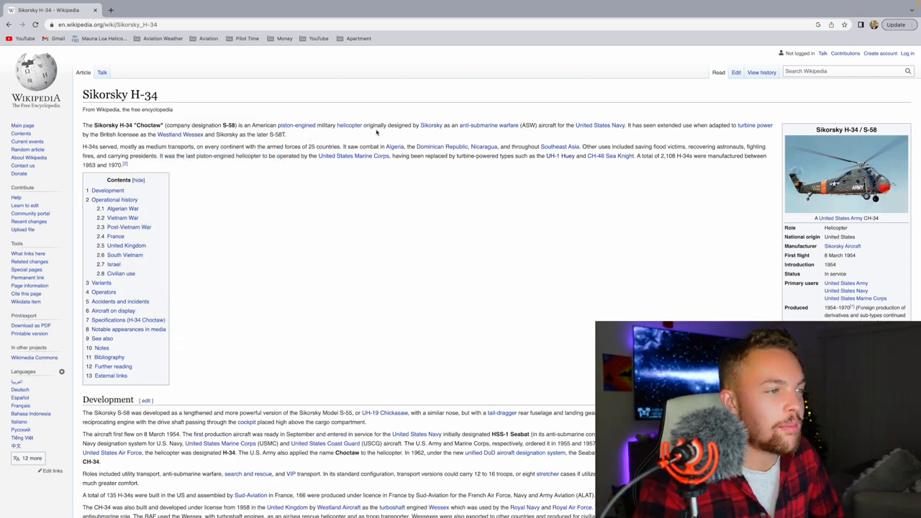
mouse_move(471, 141)
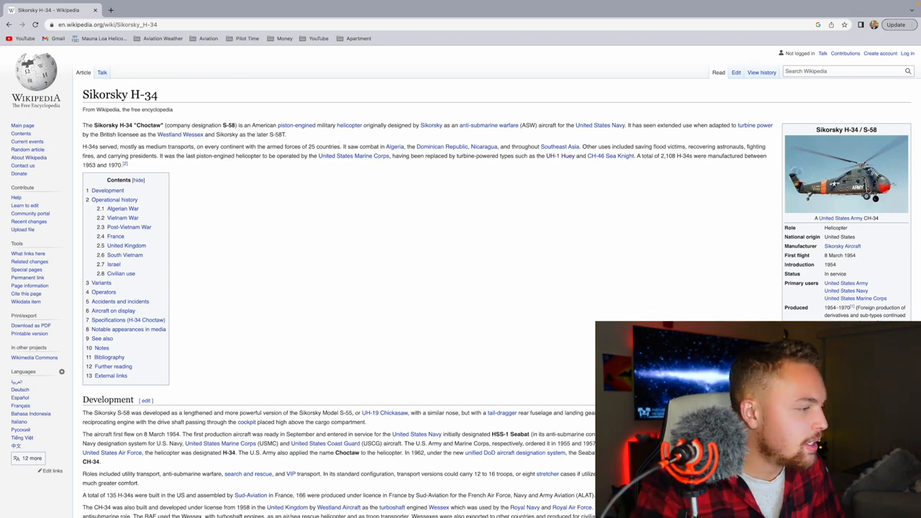
scroll(down, 3)
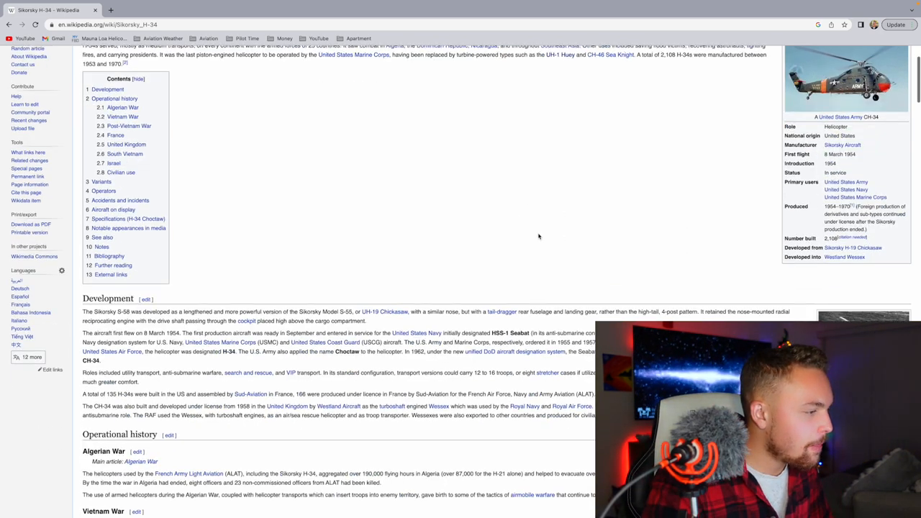
scroll(down, 3)
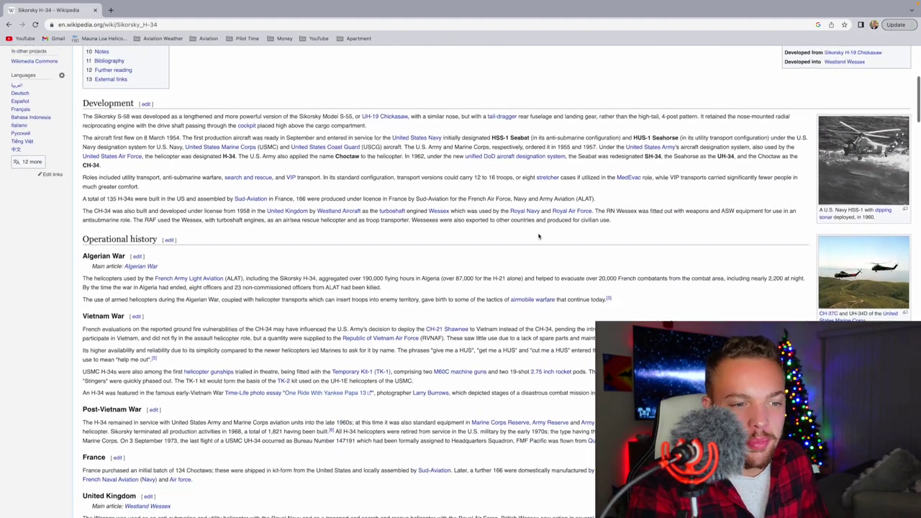
scroll(up, 3)
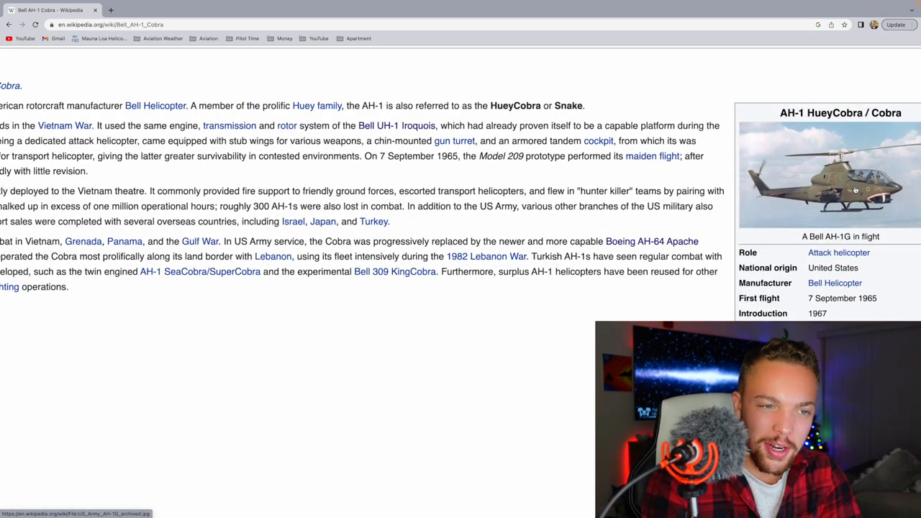
Scroll back up through the Bell AH-1 Cobra article
scroll(up, 3)
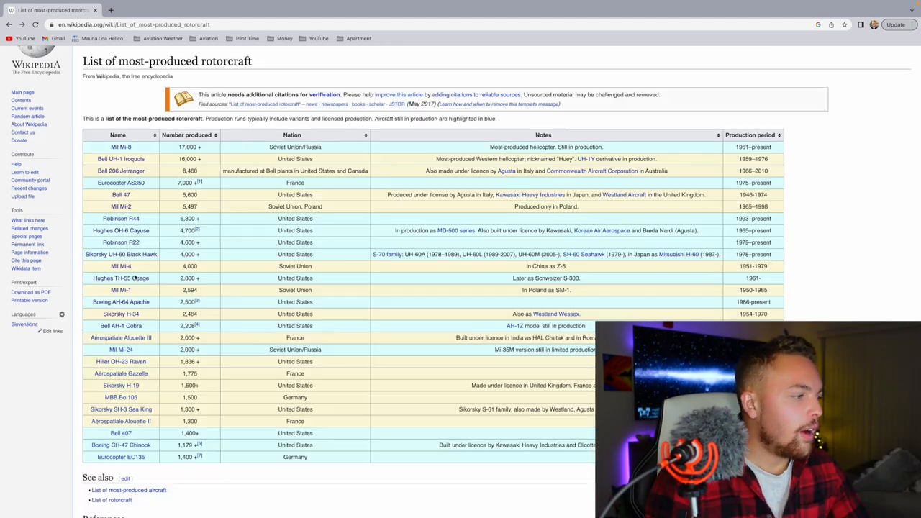
mouse_move(121, 338)
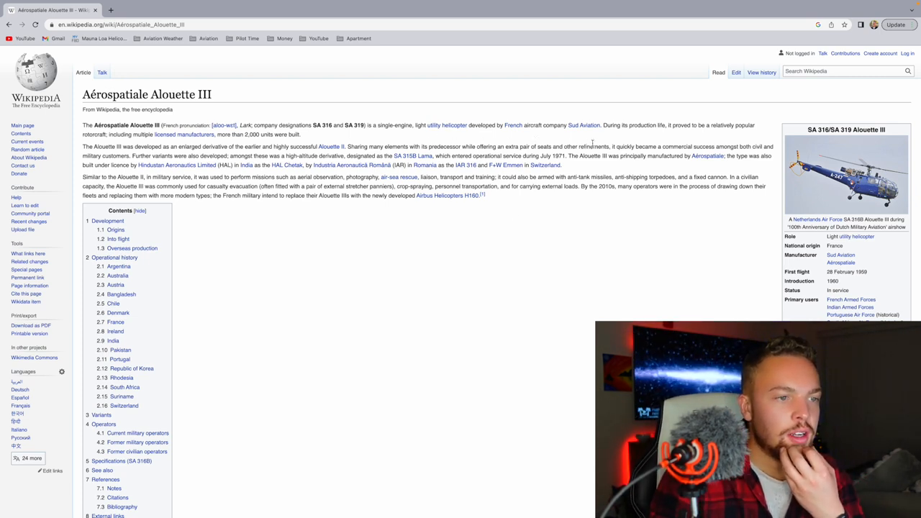
mouse_move(686, 137)
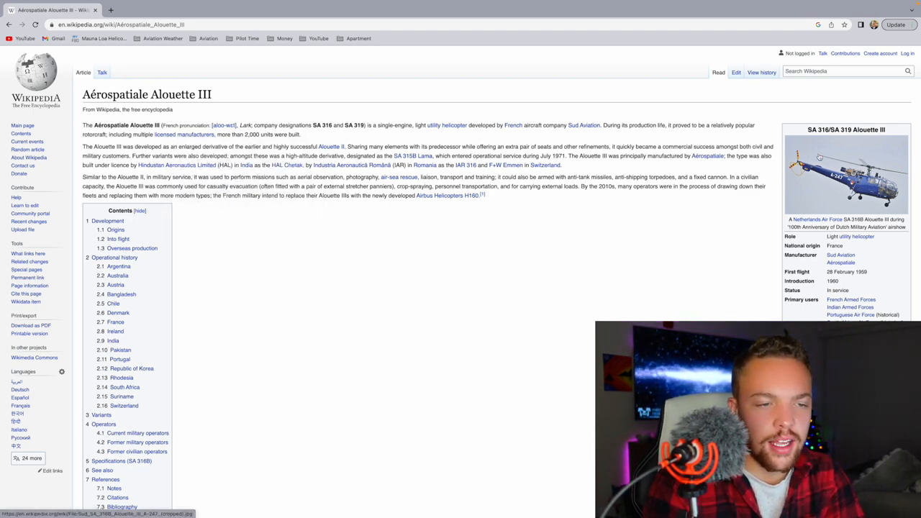
key(ctrl+plus)
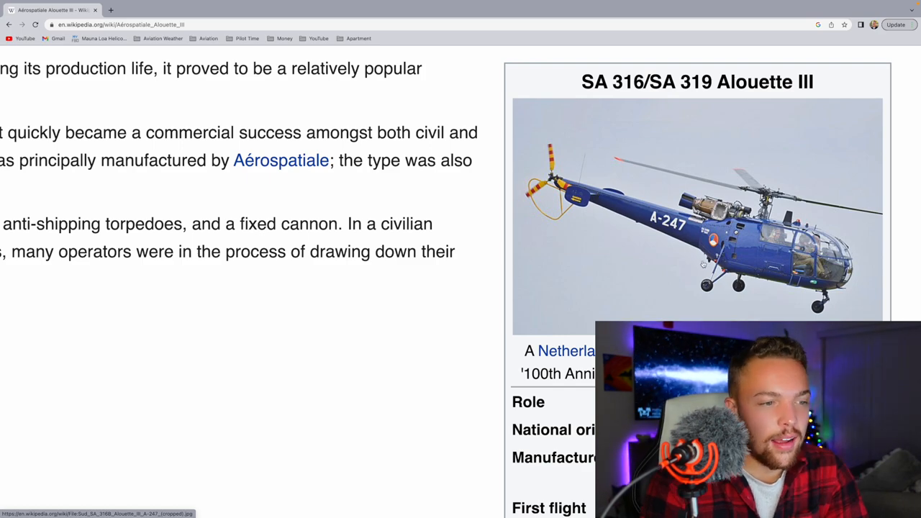
scroll(up, 3)
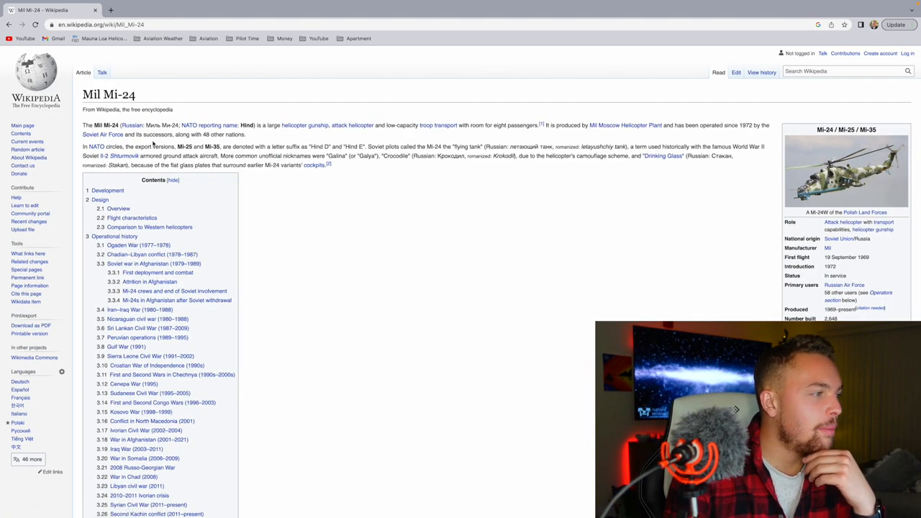
mouse_move(290, 133)
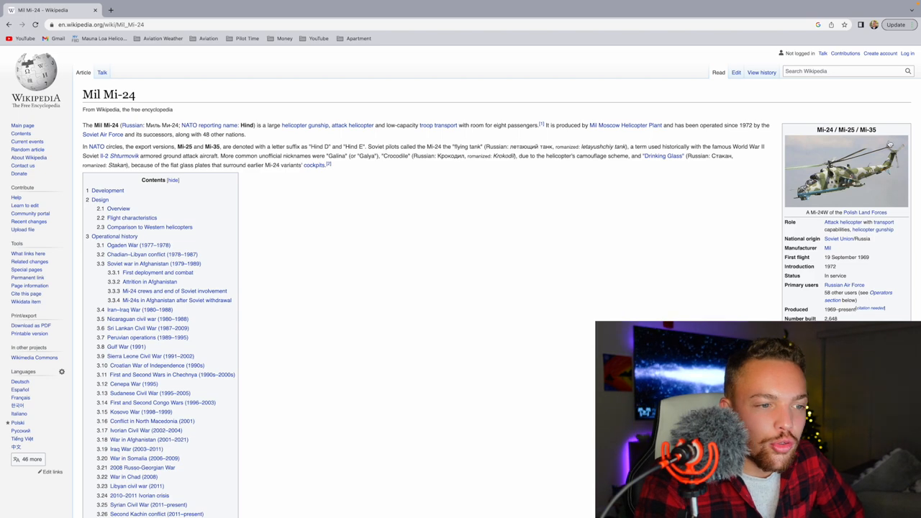
click(846, 171)
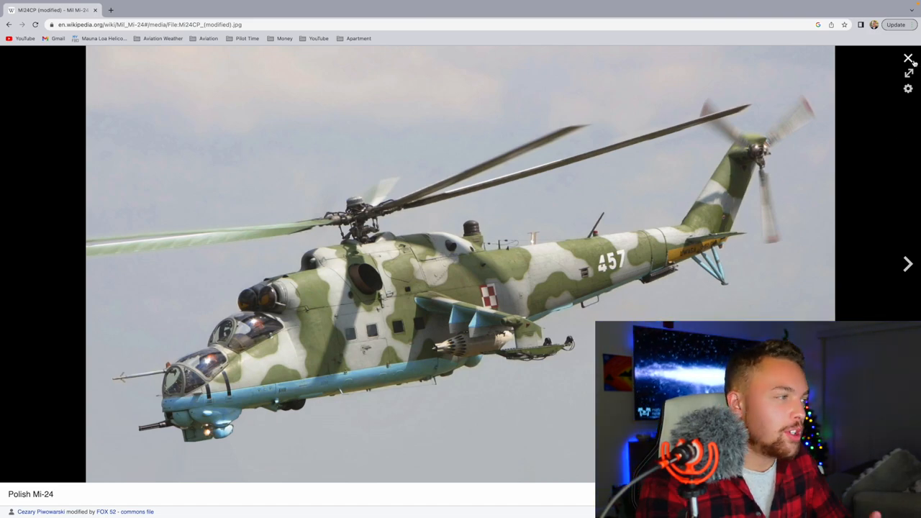
click(908, 59)
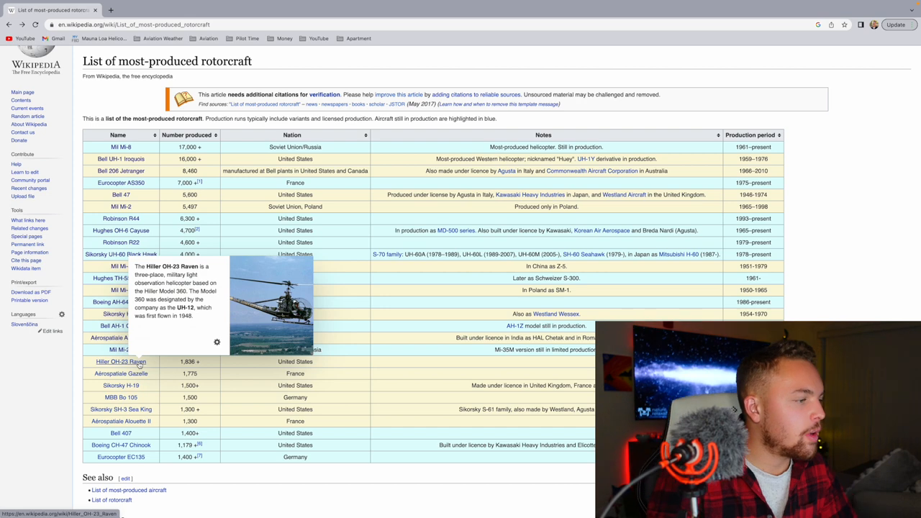
Open the Hiller OH-23 Raven article and view its infobox photo
click(121, 361)
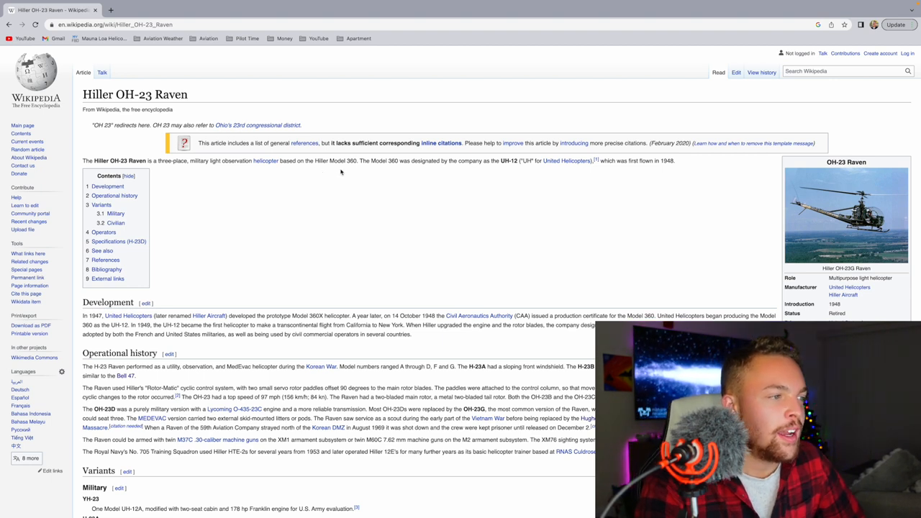
mouse_move(387, 168)
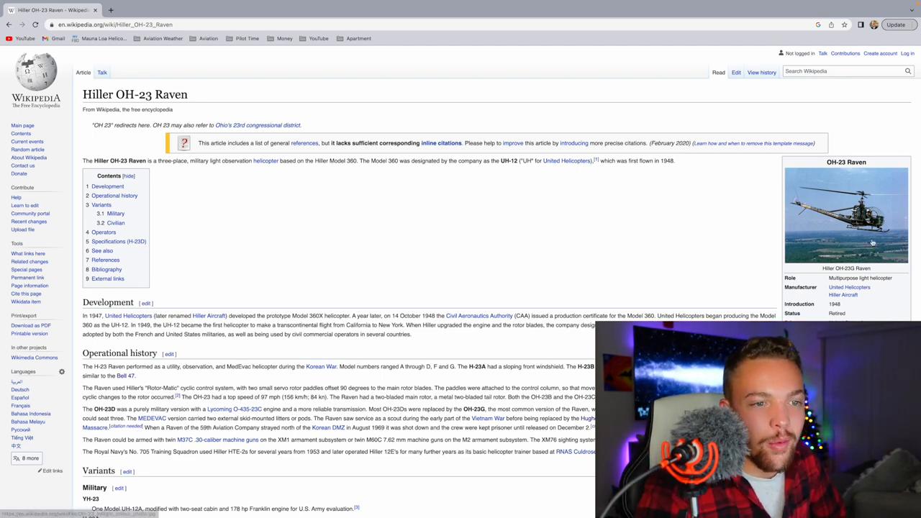
click(846, 216)
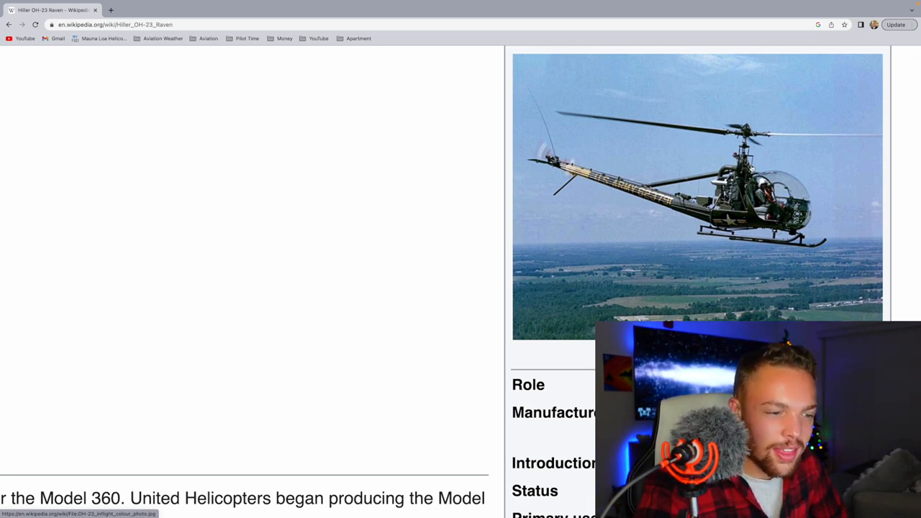
scroll(up, 3)
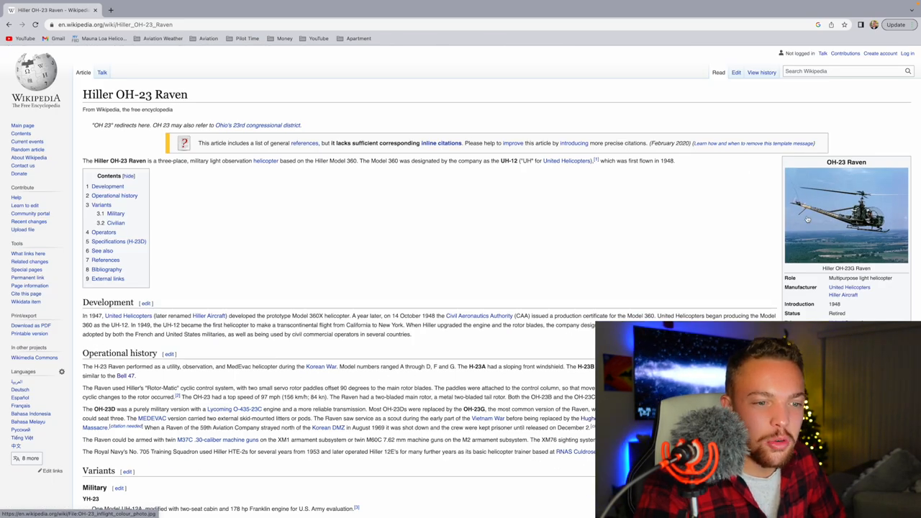
scroll(down, 3)
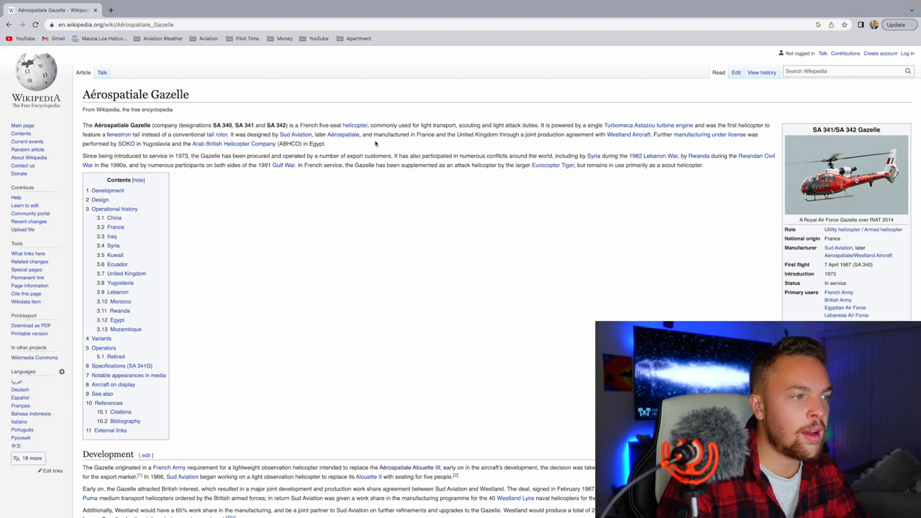
mouse_move(466, 142)
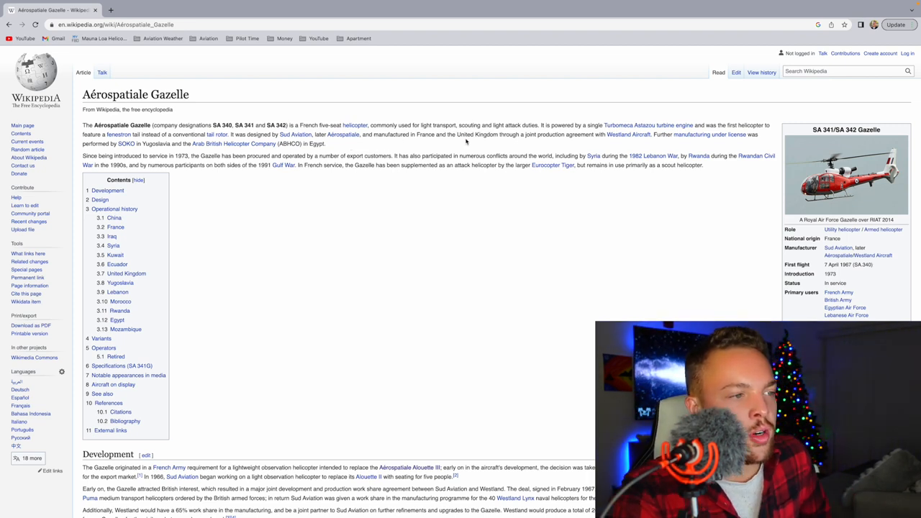
mouse_move(646, 144)
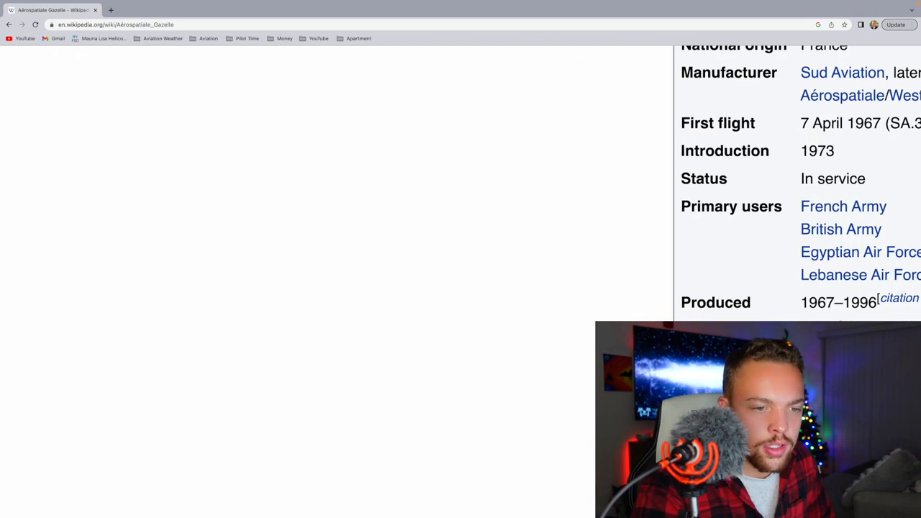
Scroll up to the Aérospatiale Gazelle lead section and infobox details
scroll(up, 3)
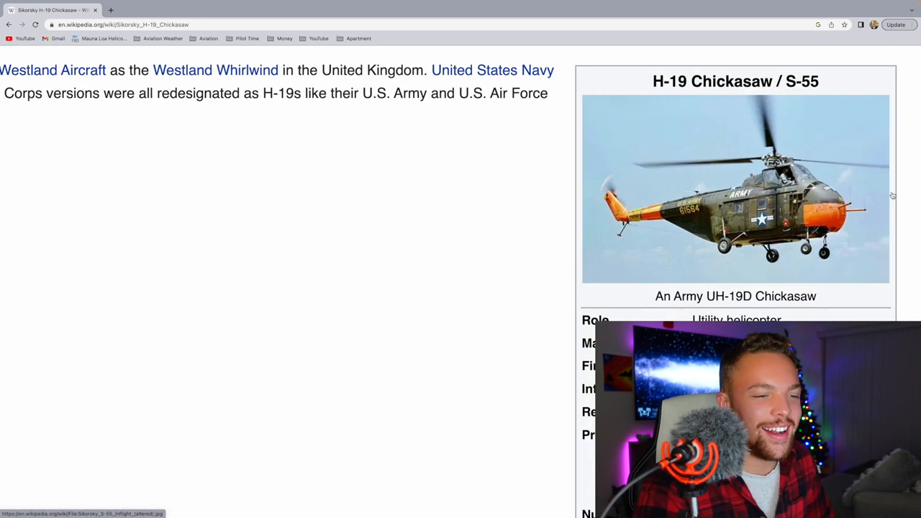
Skim the Sikorsky H-19 Chickasaw and MBB Bo 105 articles by scrolling
scroll(up, 3)
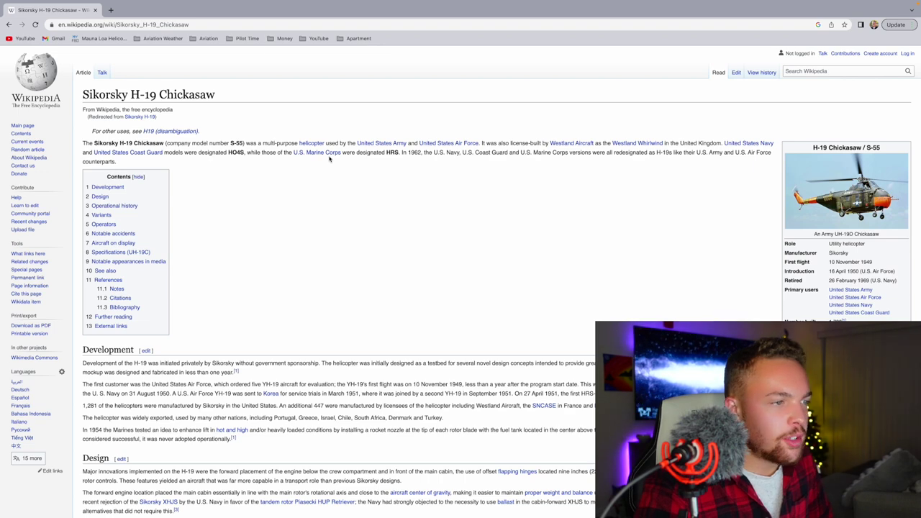
mouse_move(714, 165)
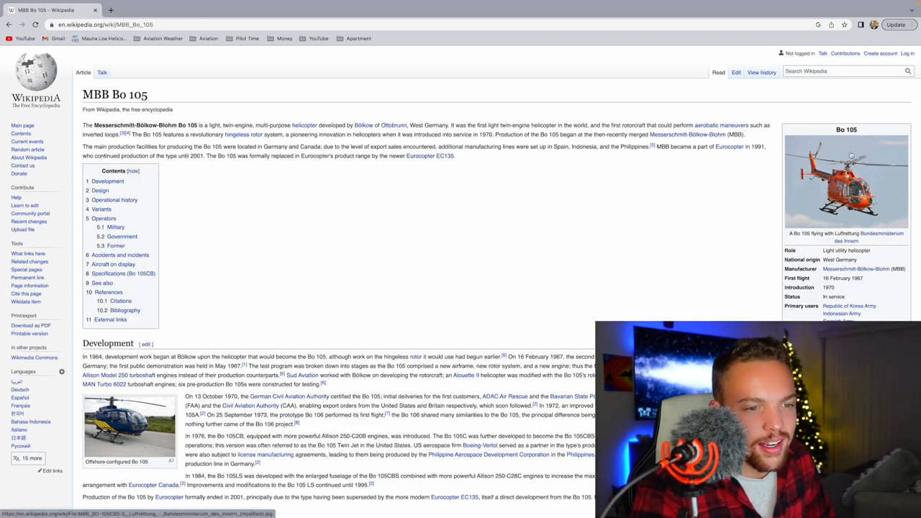
scroll(down, 3)
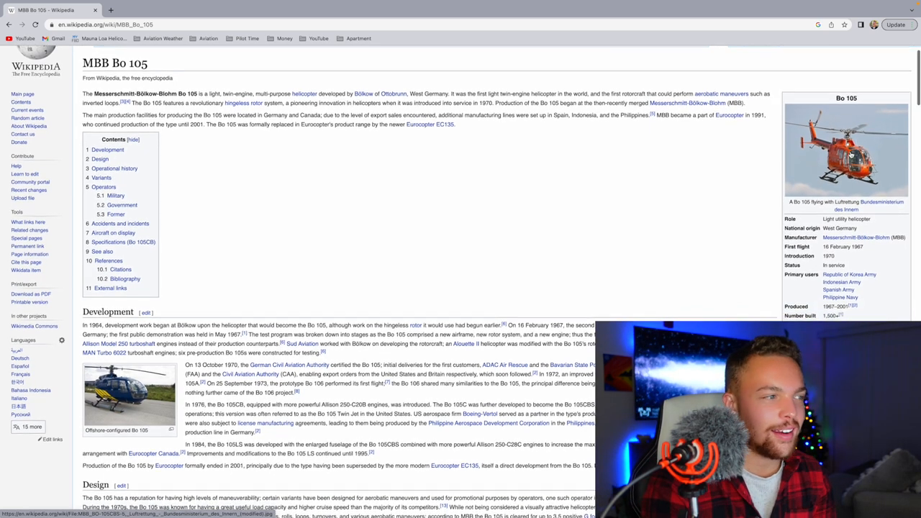
scroll(up, 3)
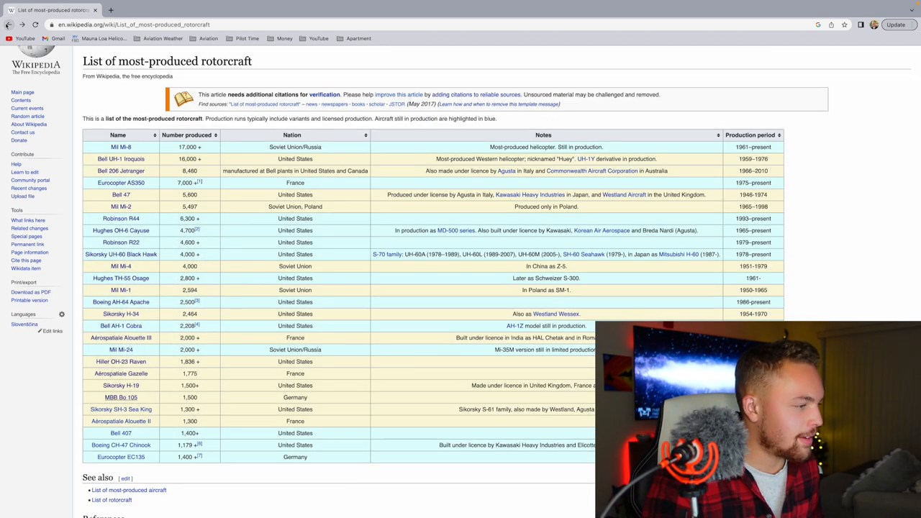
mouse_move(121, 409)
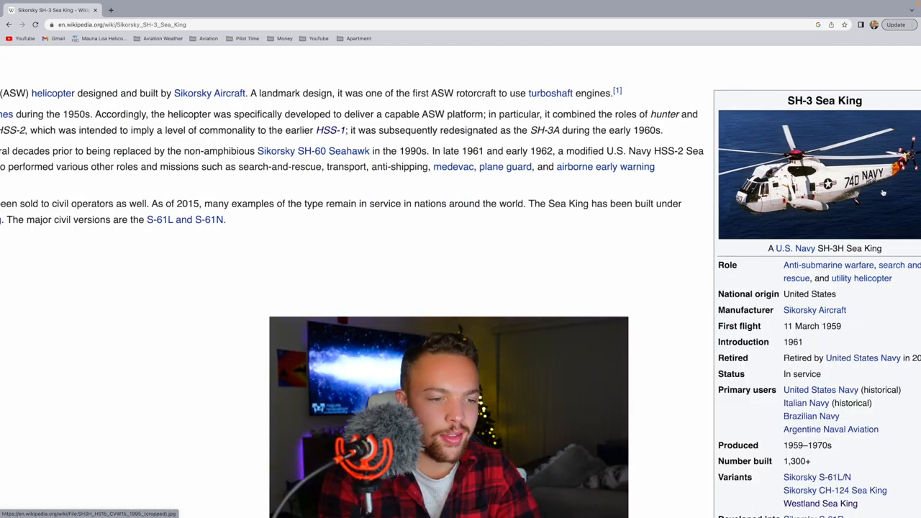
Scroll down the Sikorsky SH-3 Sea King article past its lead and infobox
scroll(down, 3)
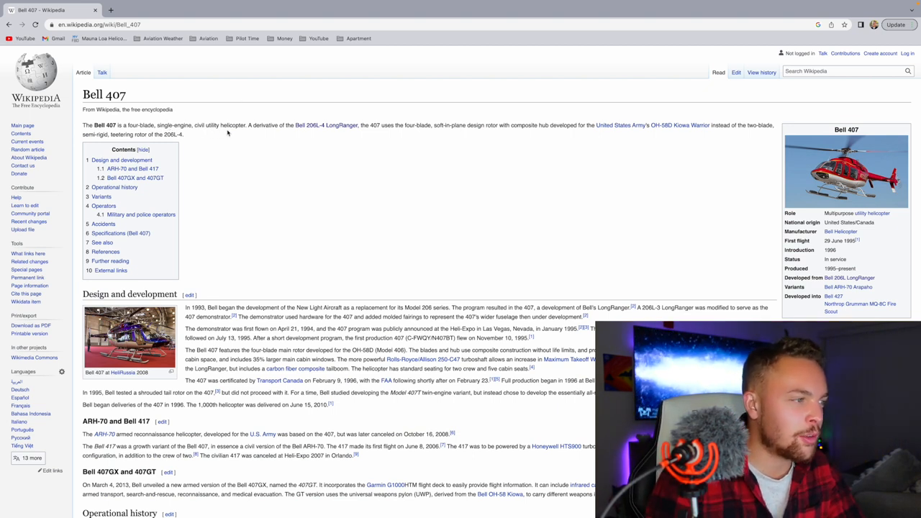
mouse_move(277, 135)
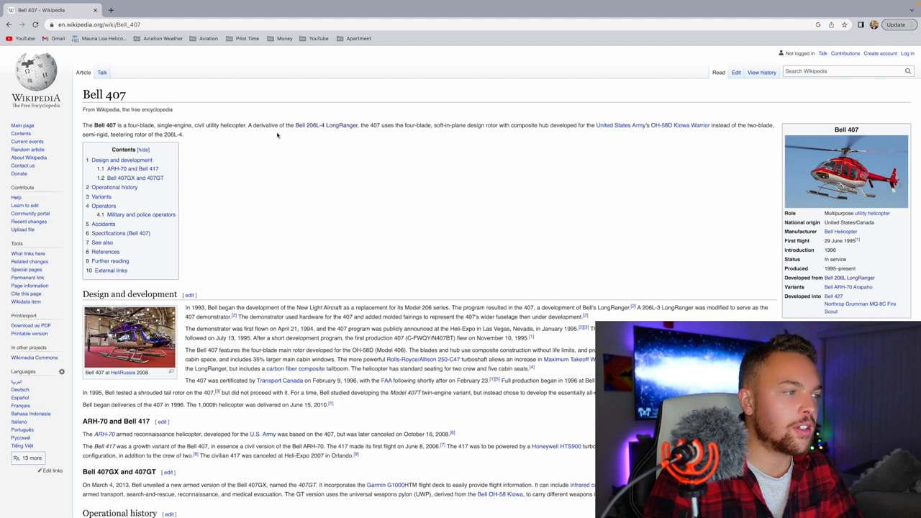
mouse_move(381, 146)
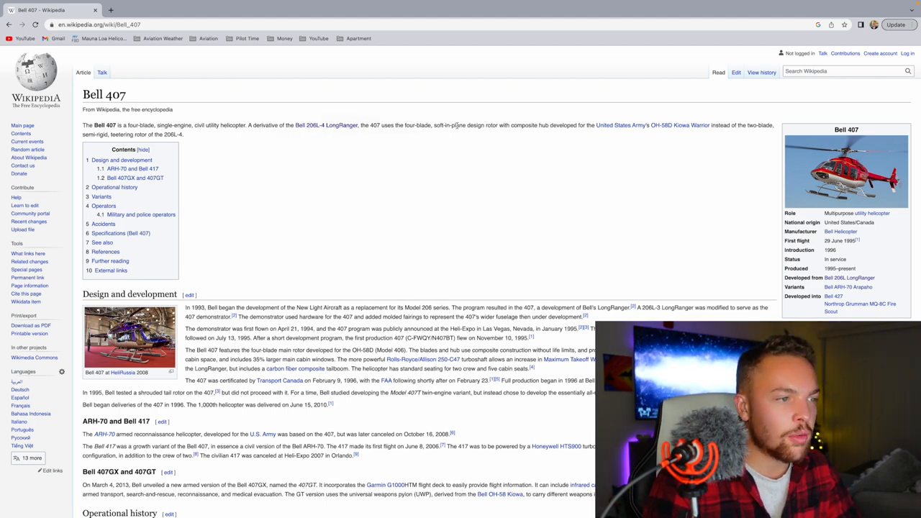
mouse_move(573, 135)
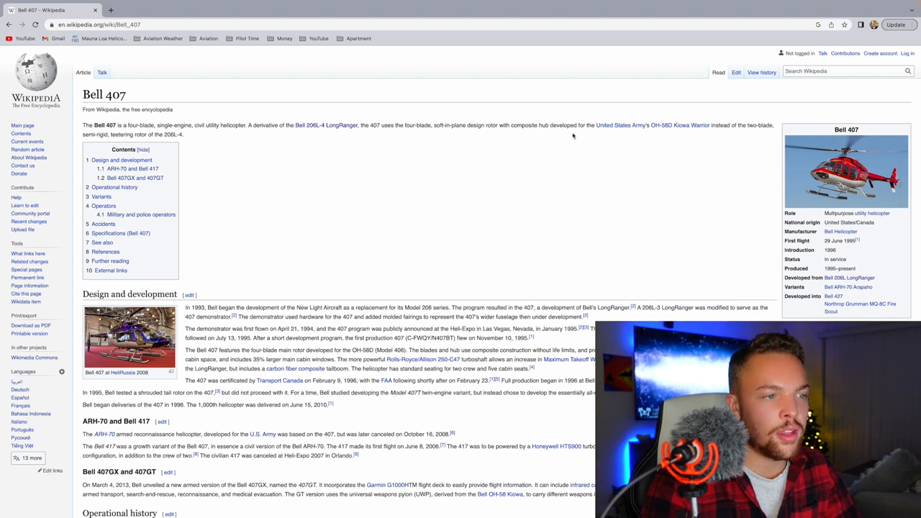
mouse_move(674, 152)
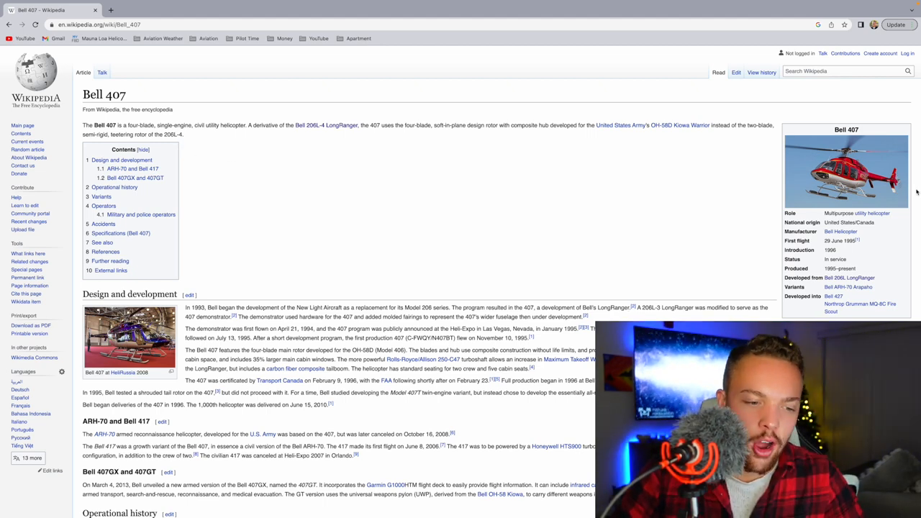
Scroll through the Bell 407 article's Design, Operational history and Variants sections
scroll(down, 3)
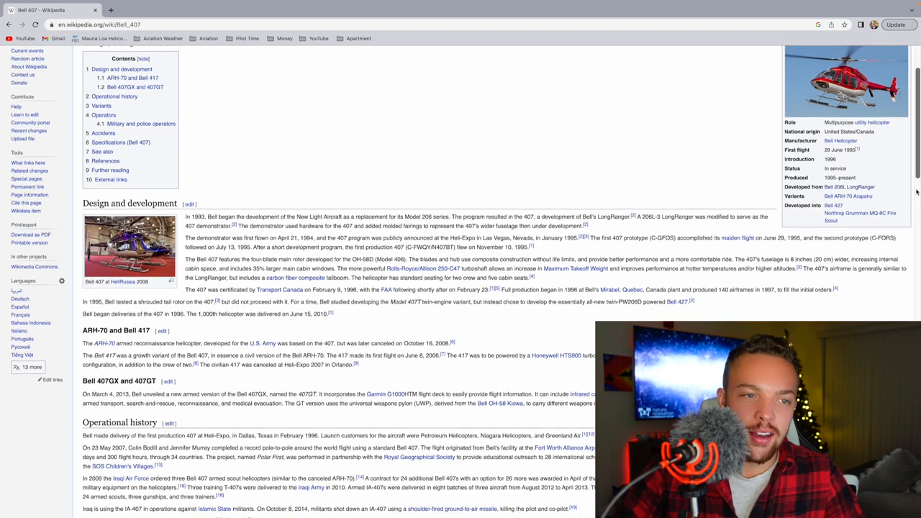
scroll(up, 3)
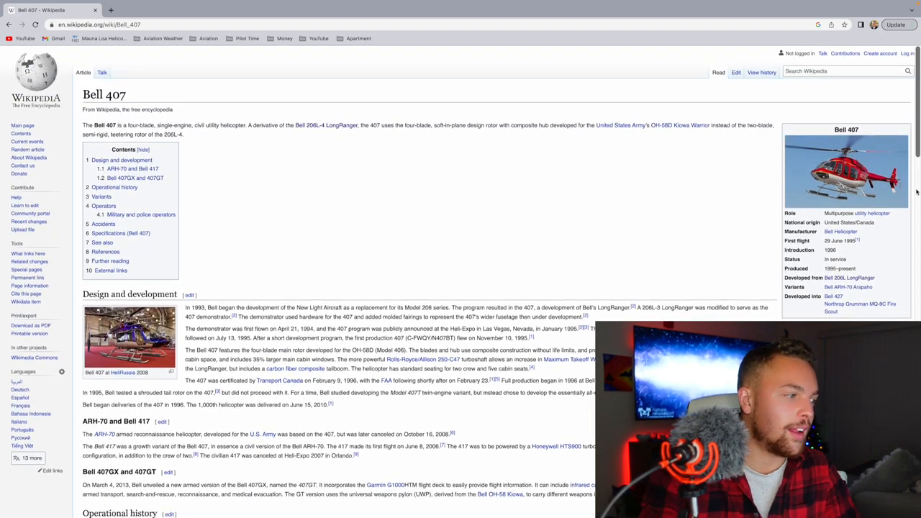
scroll(down, 3)
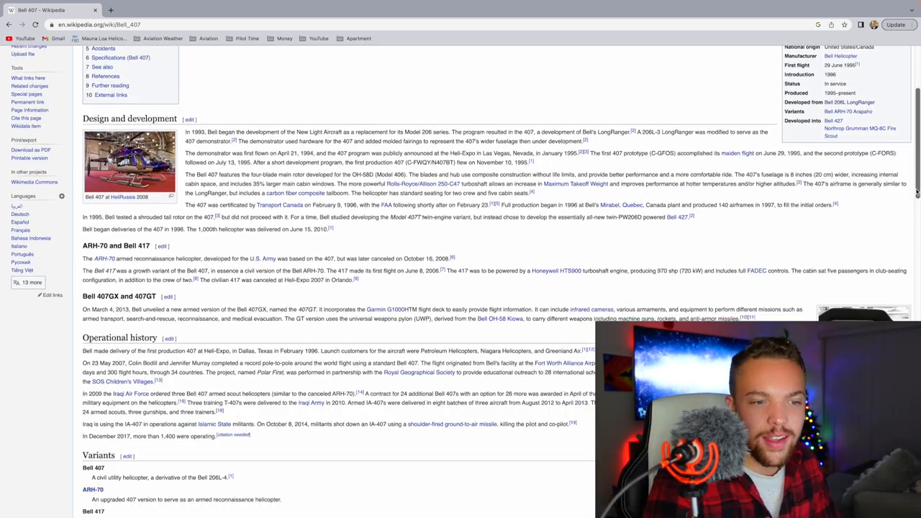
scroll(down, 3)
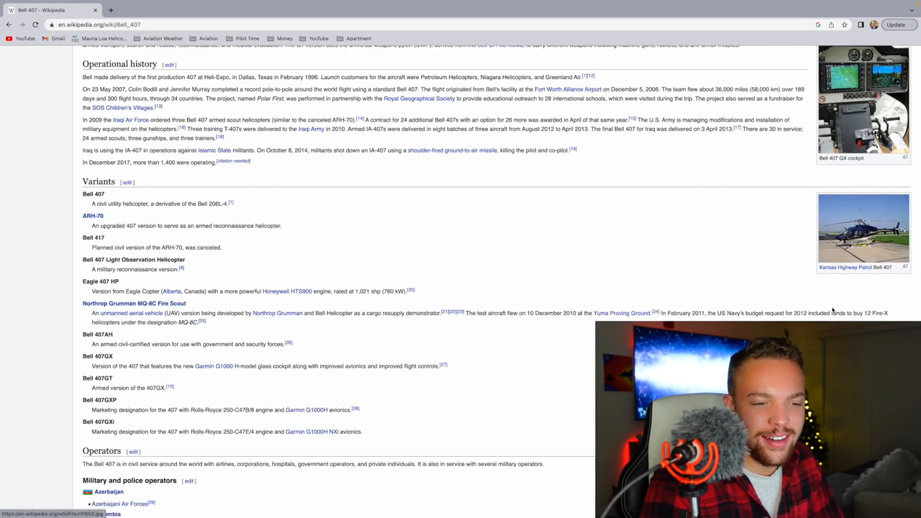
scroll(down, 3)
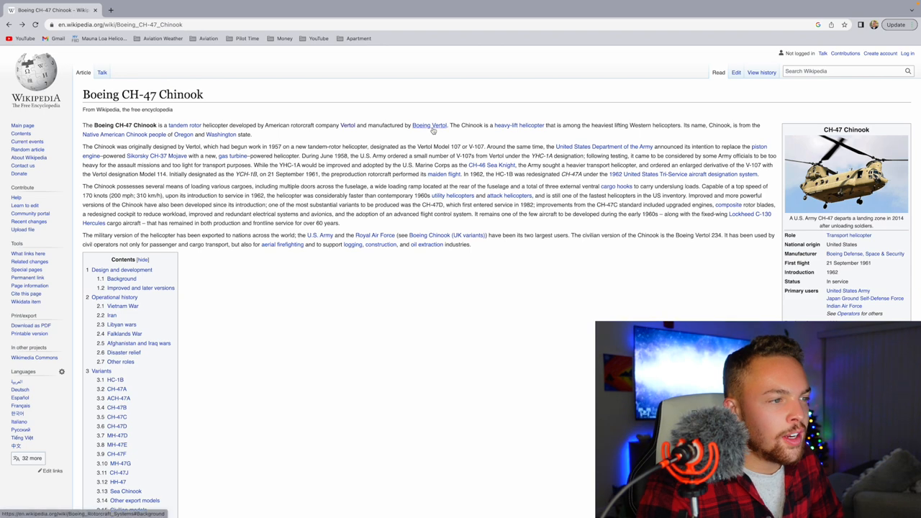
mouse_move(493, 105)
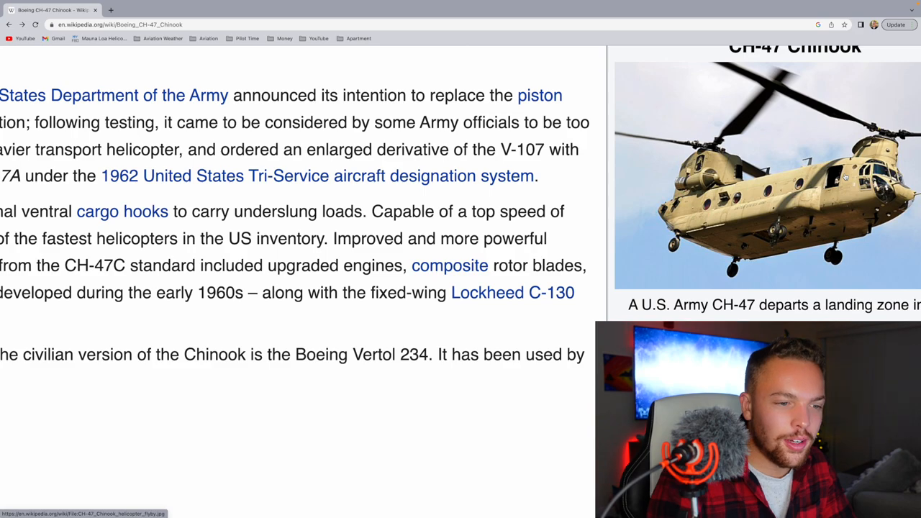
Skim the Boeing CH-47 Chinook article's lead section and infobox photo
scroll(up, 3)
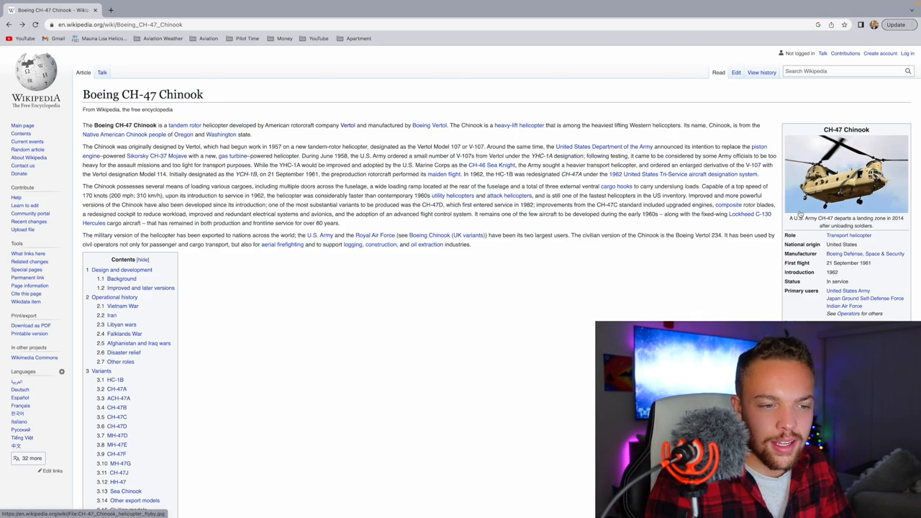
scroll(down, 3)
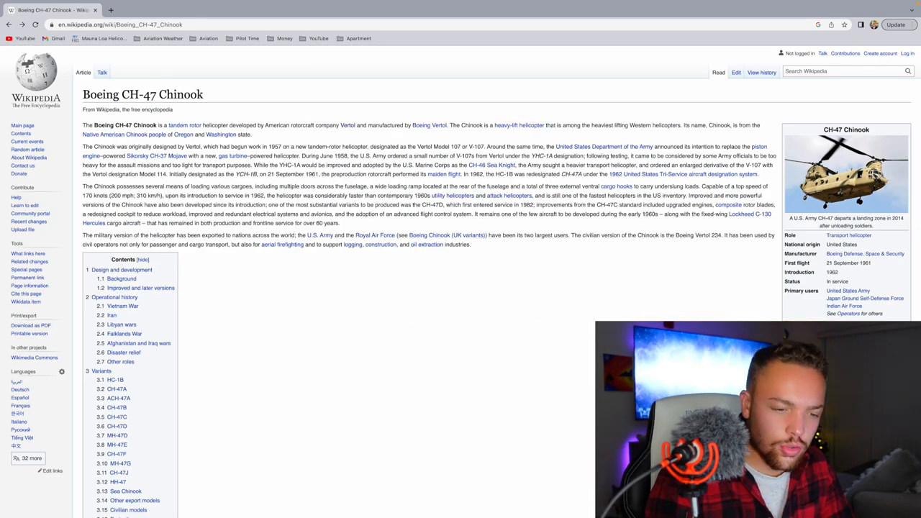
scroll(down, 3)
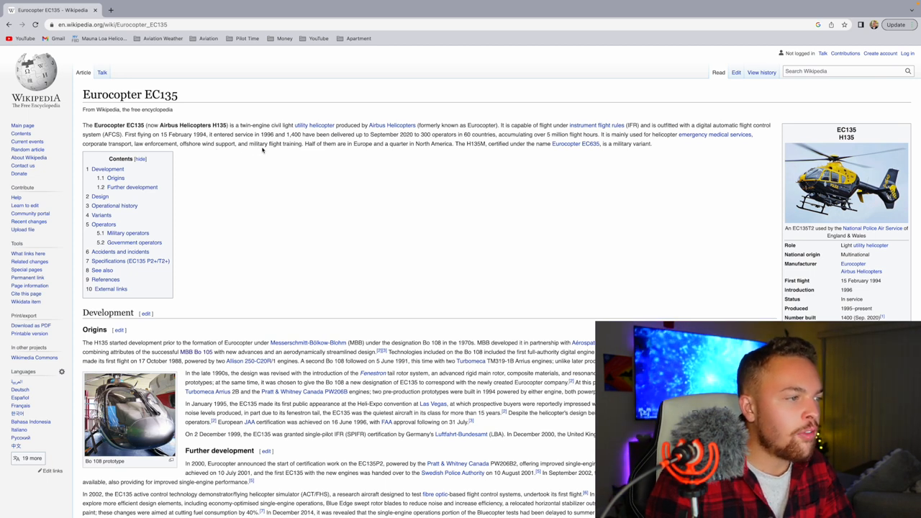
mouse_move(480, 167)
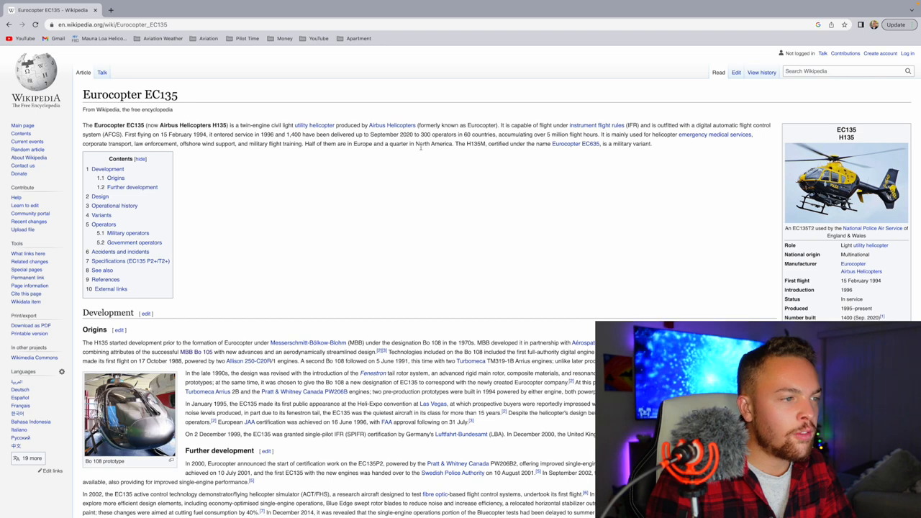
mouse_move(516, 152)
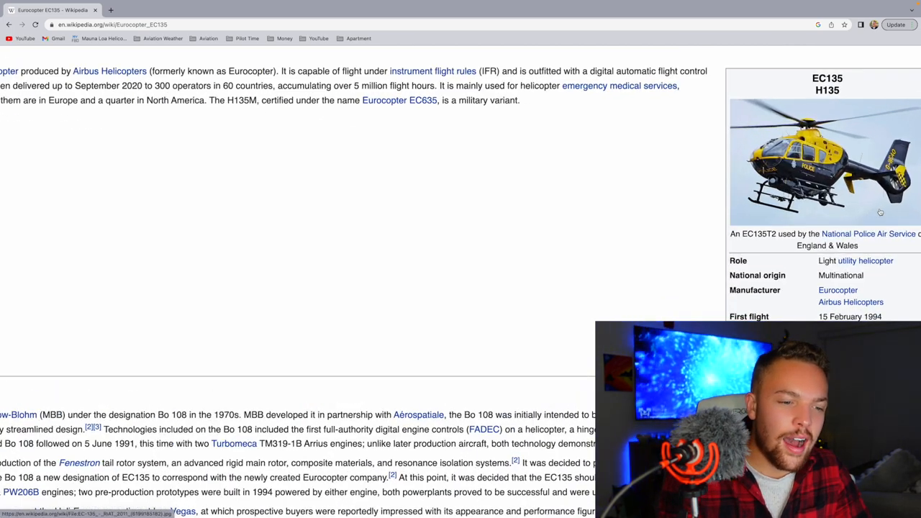
Scroll the Eurocopter EC135 article to its lead and police-helicopter infobox photo
scroll(down, 3)
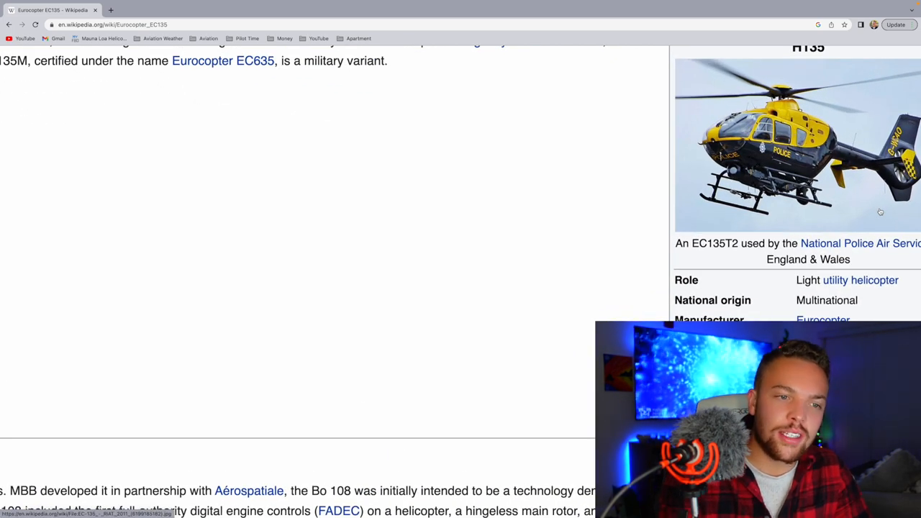